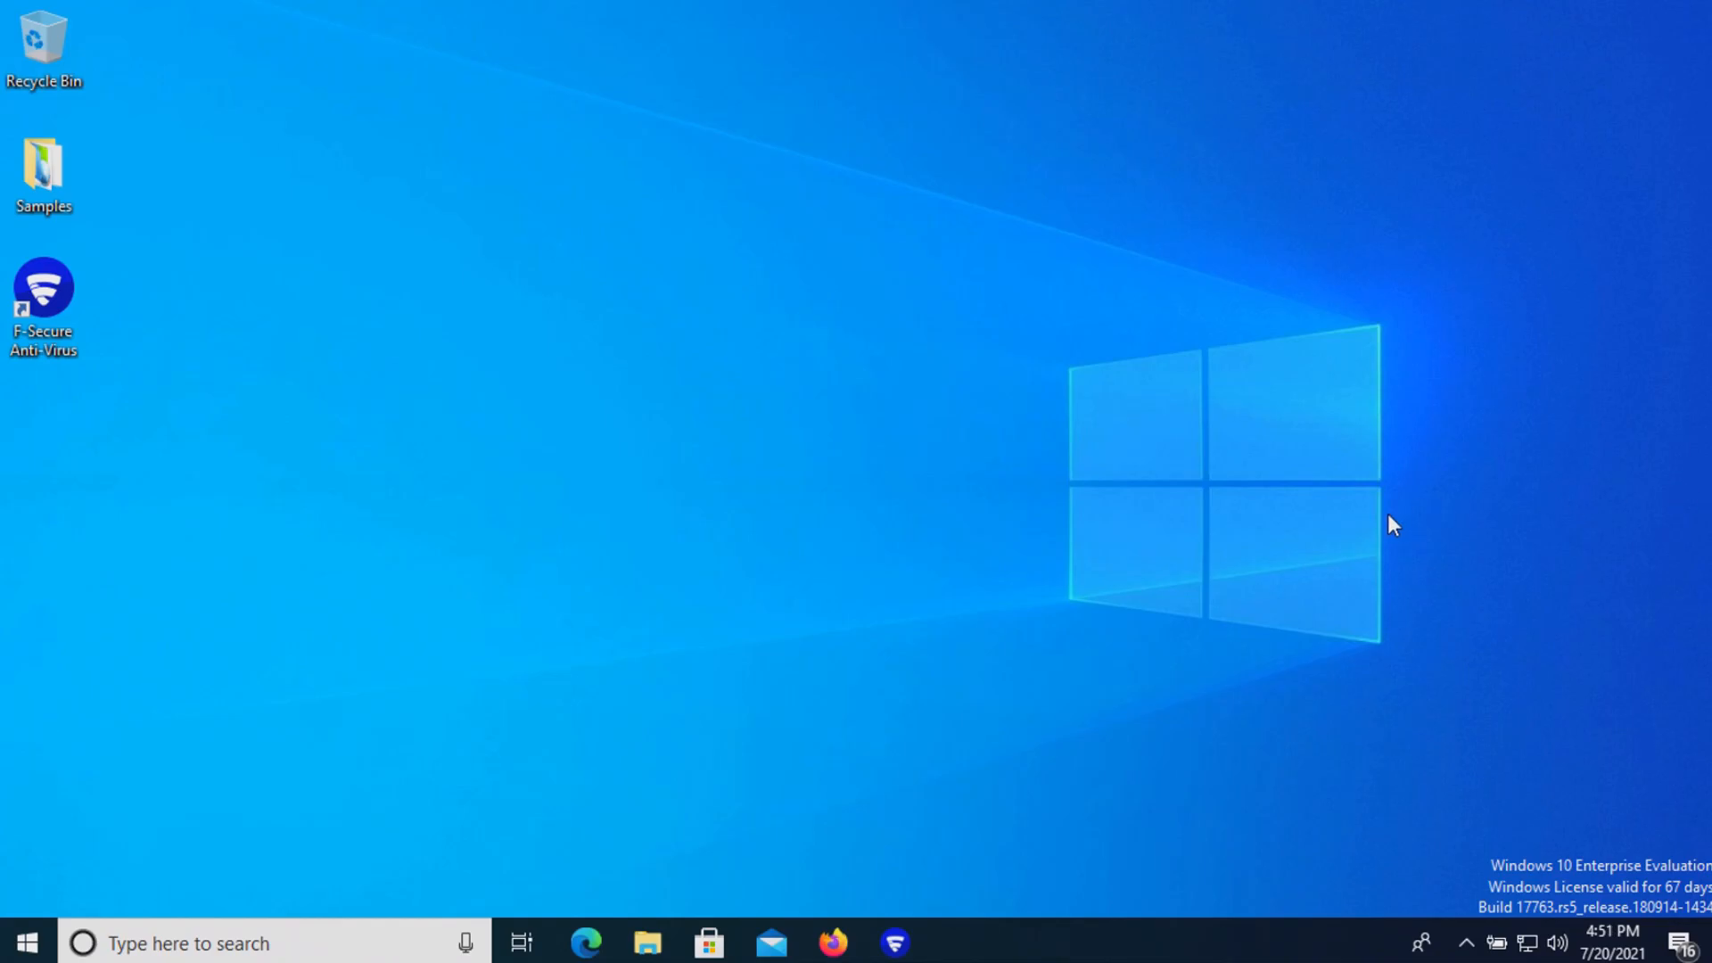
Launch F-Secure Anti-Virus from its desktop shortcut to view the protection-off status page
left_click(895, 942)
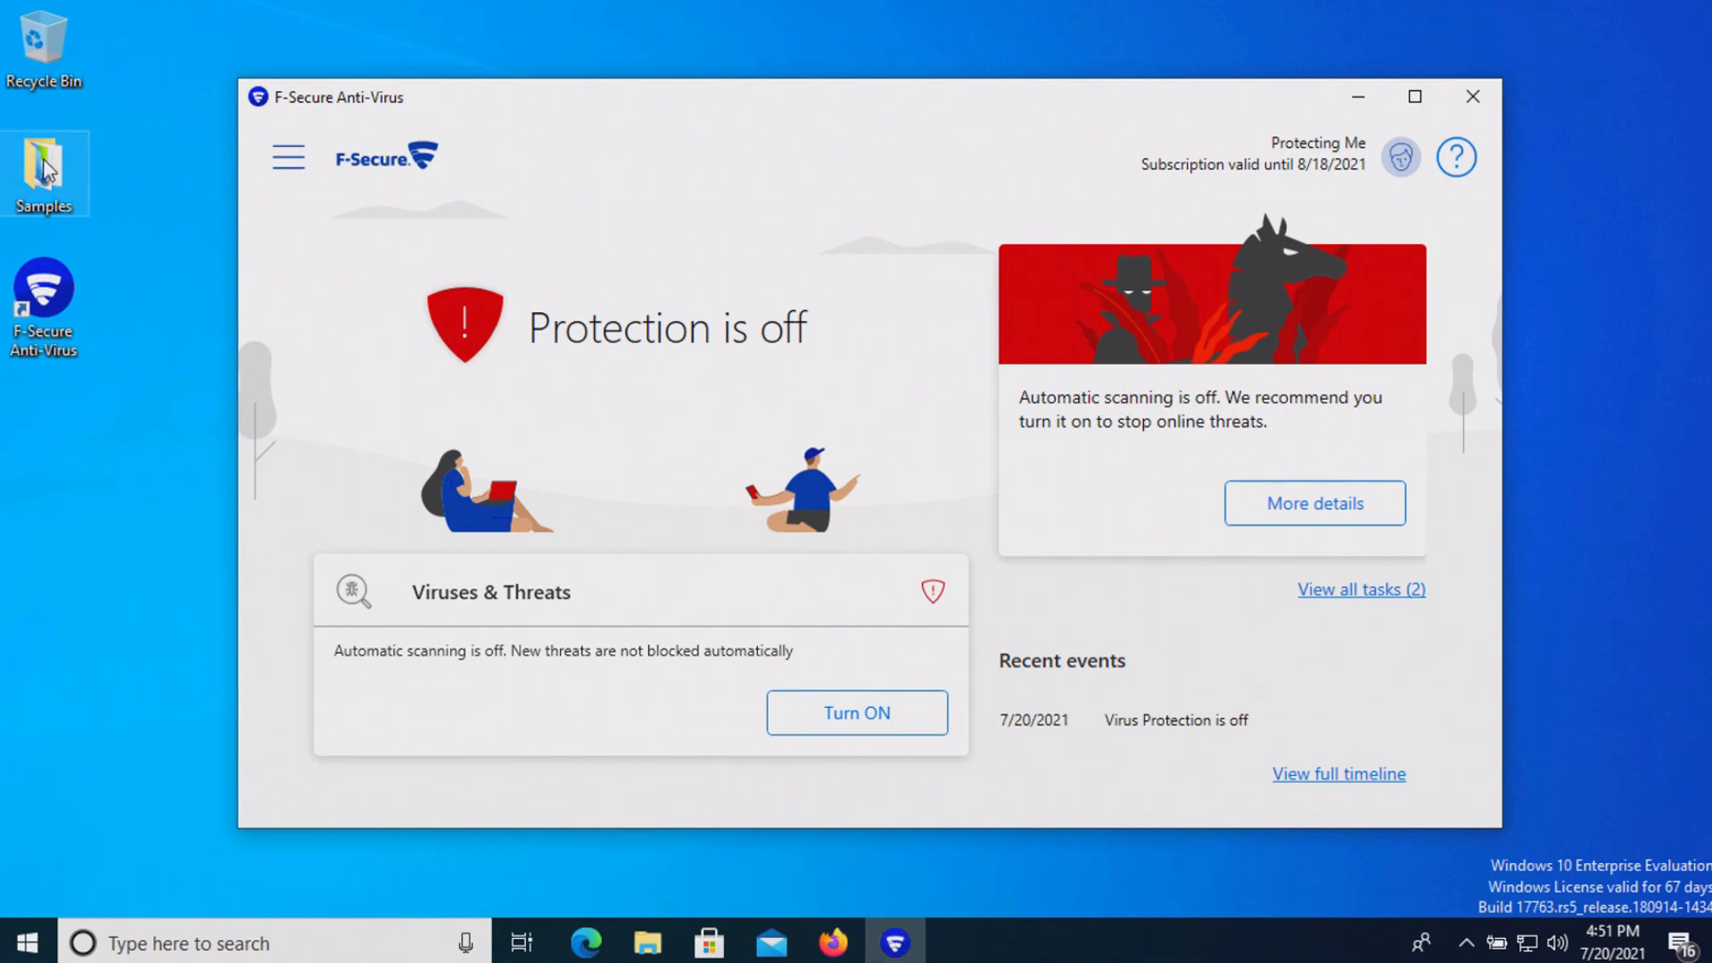
double_click(43, 175)
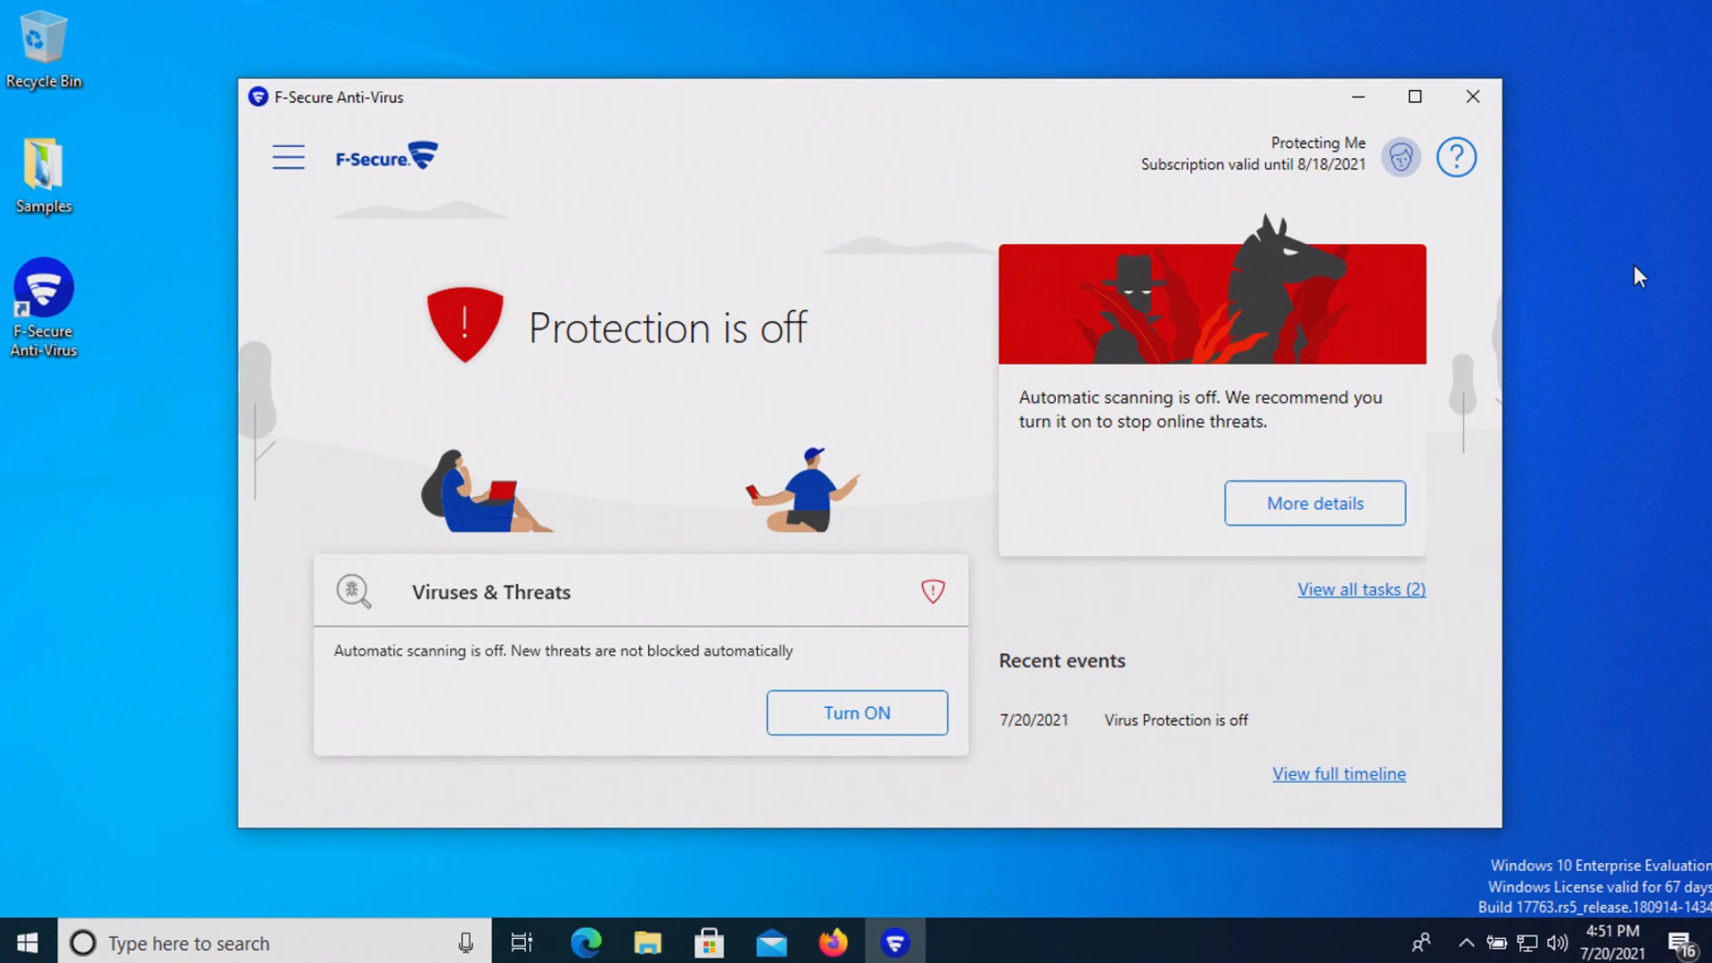
mouse_move(1652, 389)
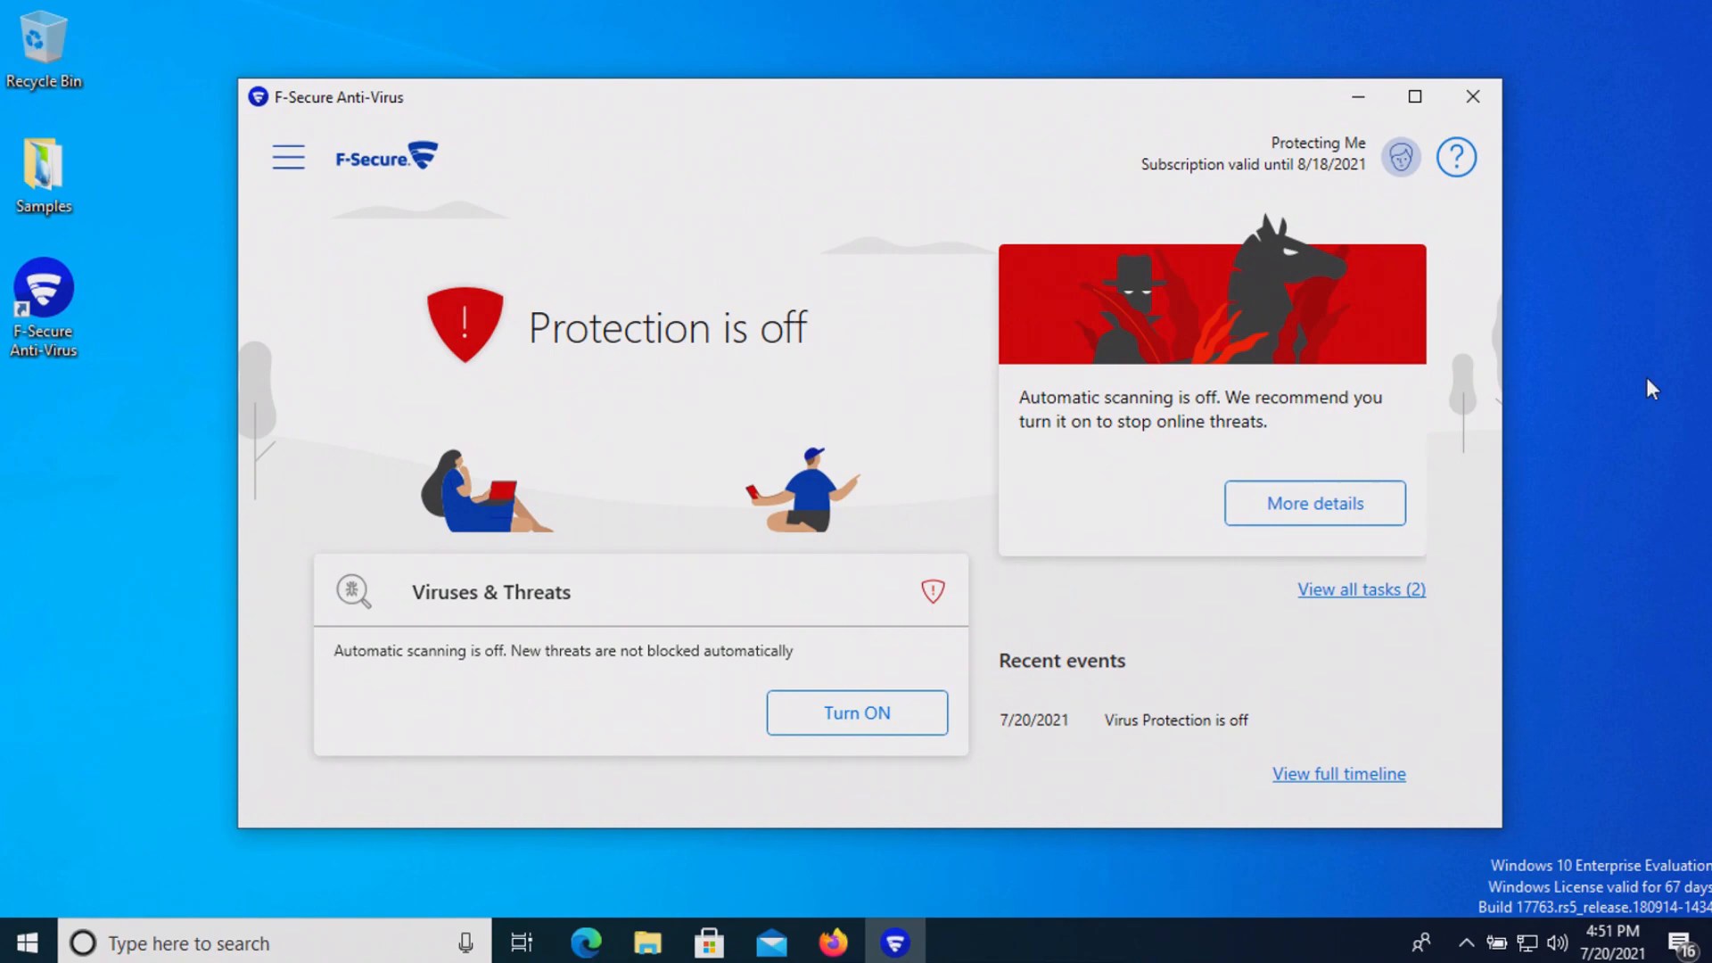
mouse_move(120, 151)
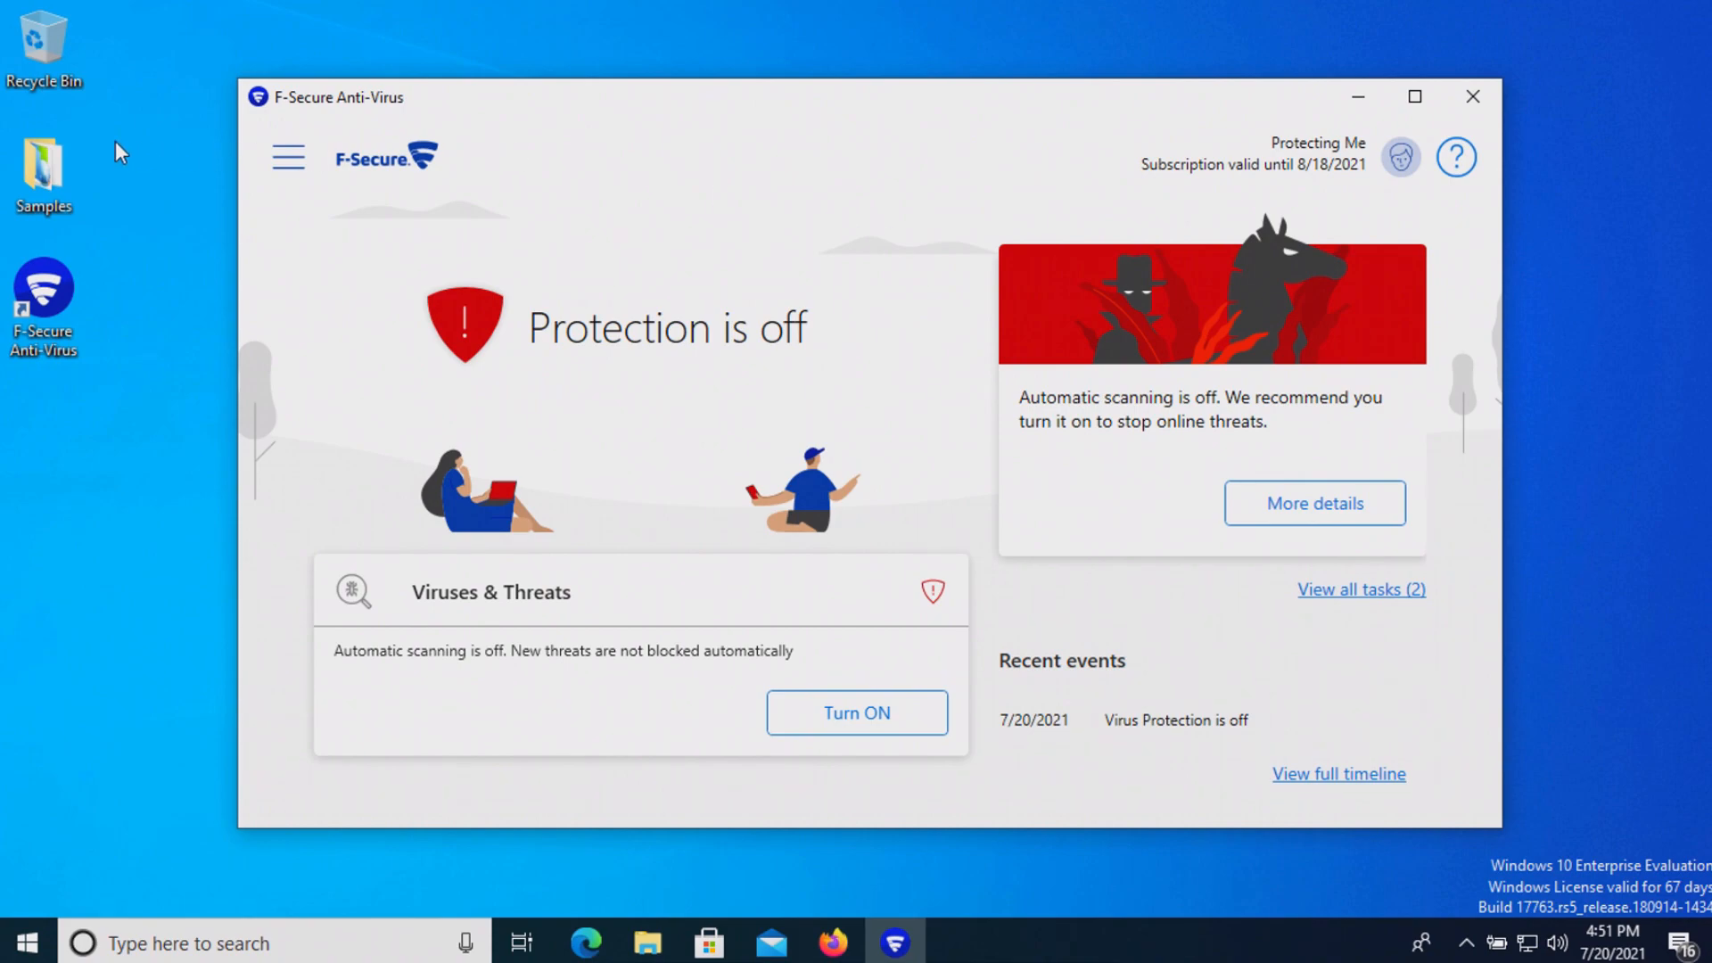
mouse_move(230, 219)
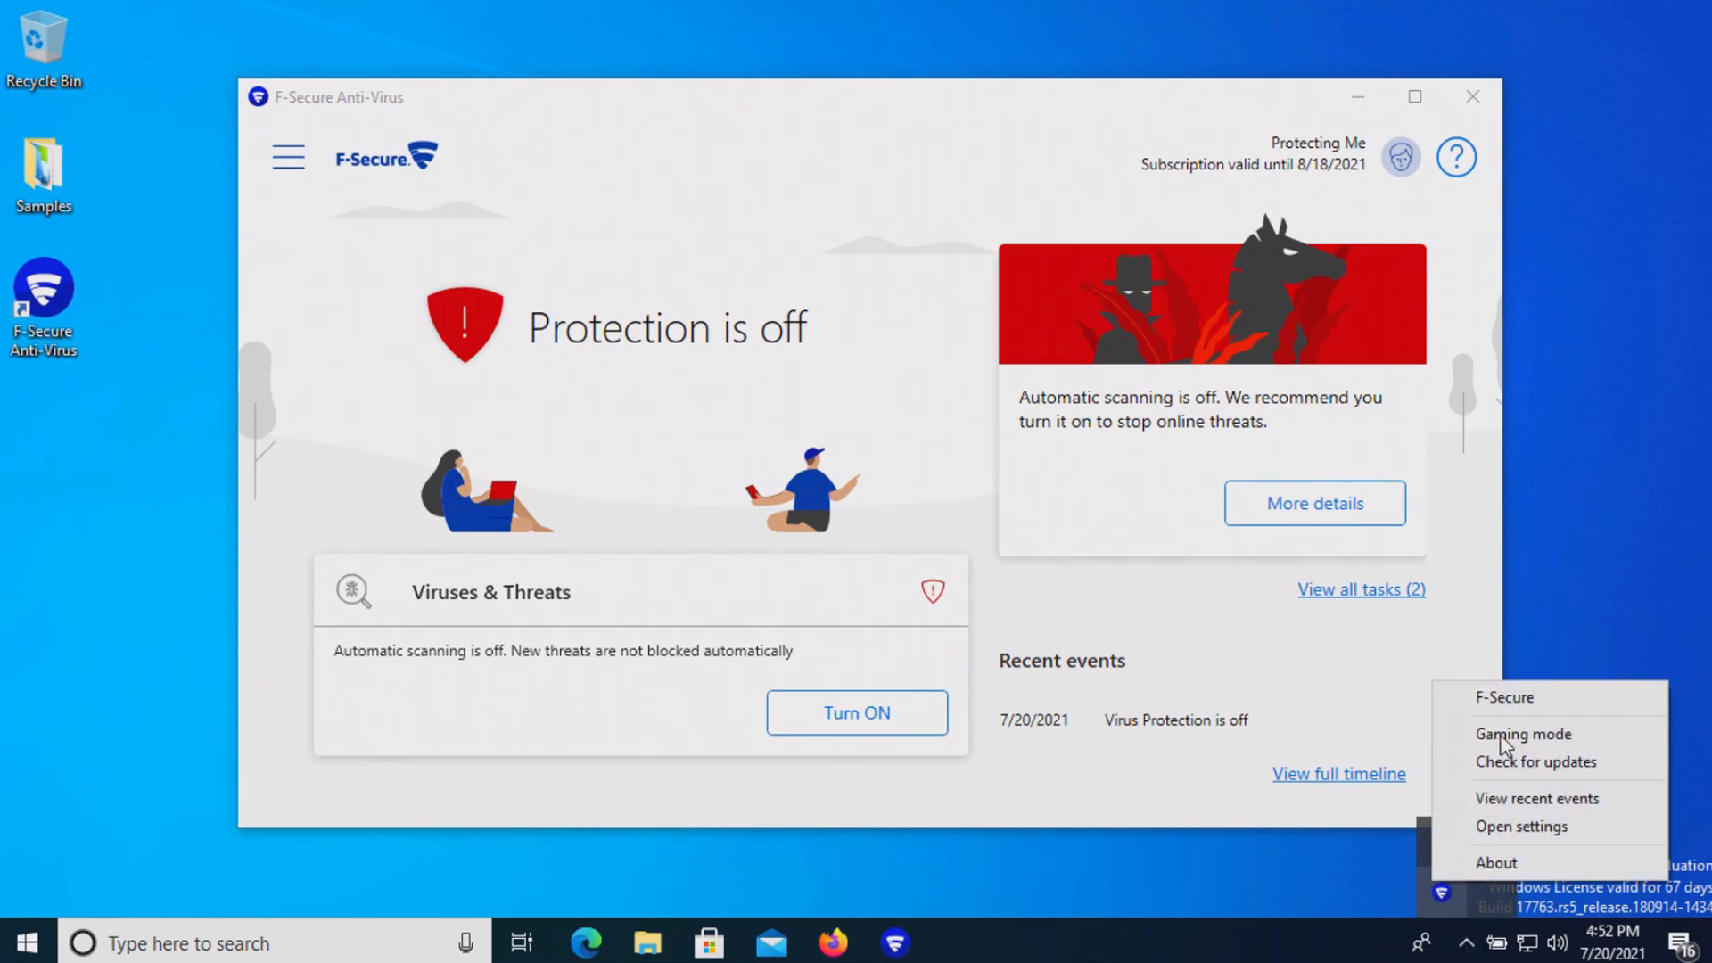
Turn on Virus Protection, DeepGuard, Ransomware Protection and AMSI in F-Secure settings
left_click(1521, 827)
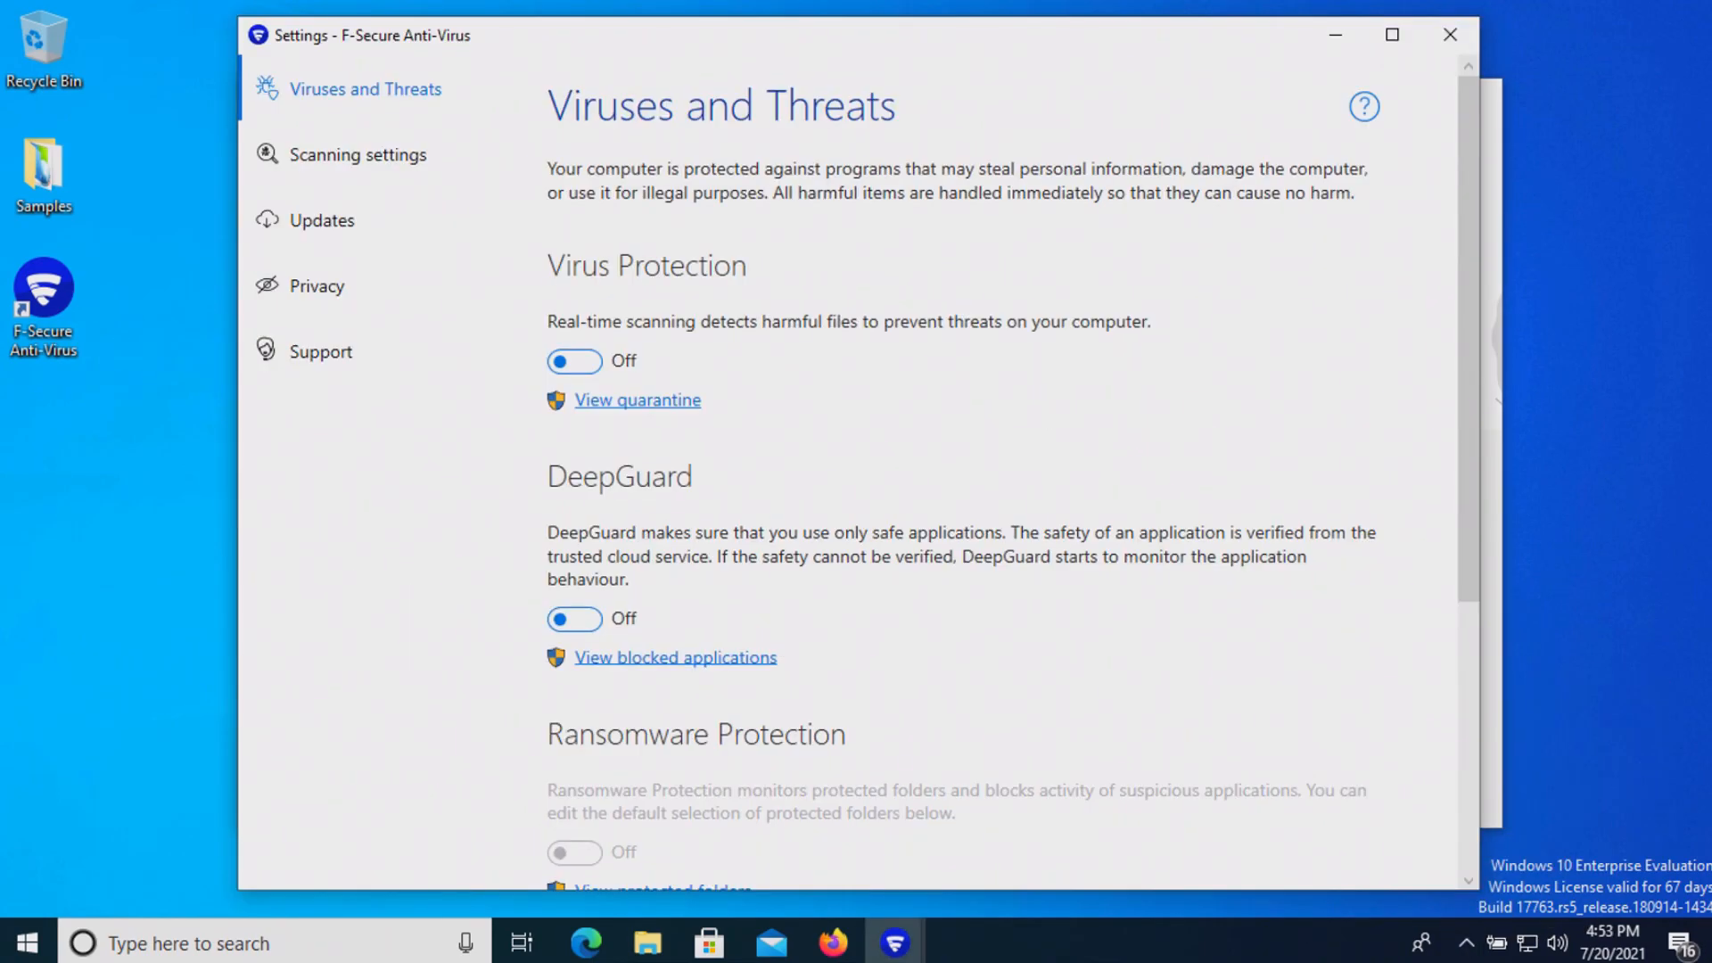
left_click(573, 360)
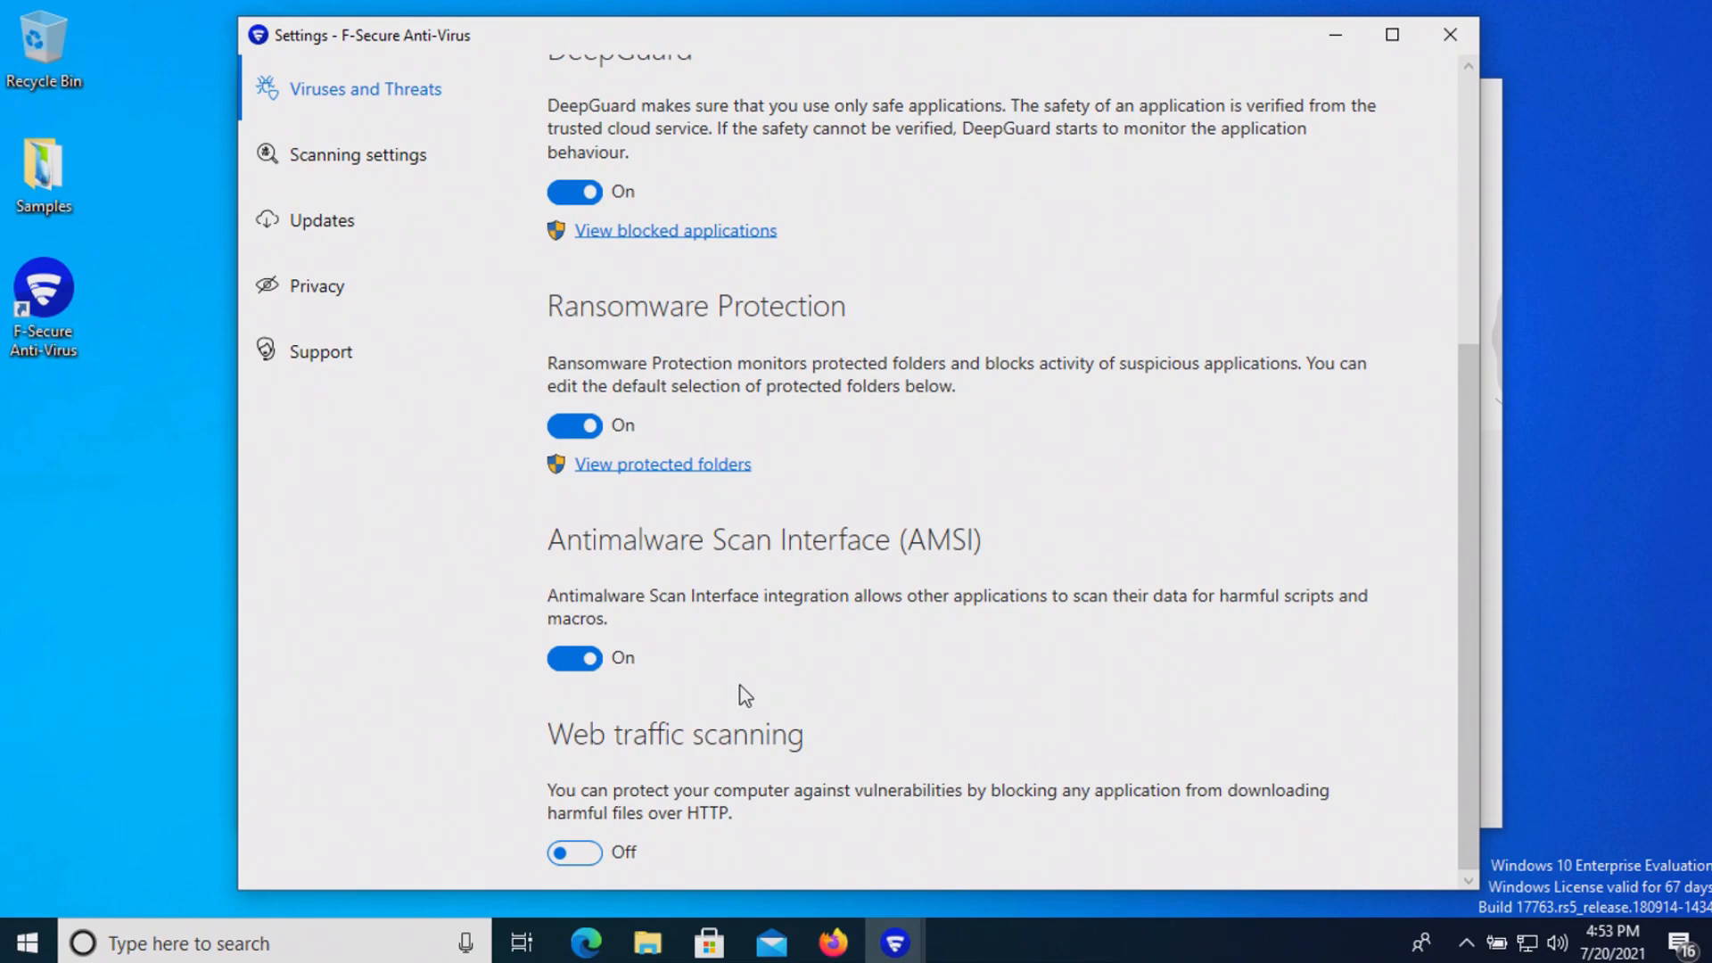
left_click(574, 852)
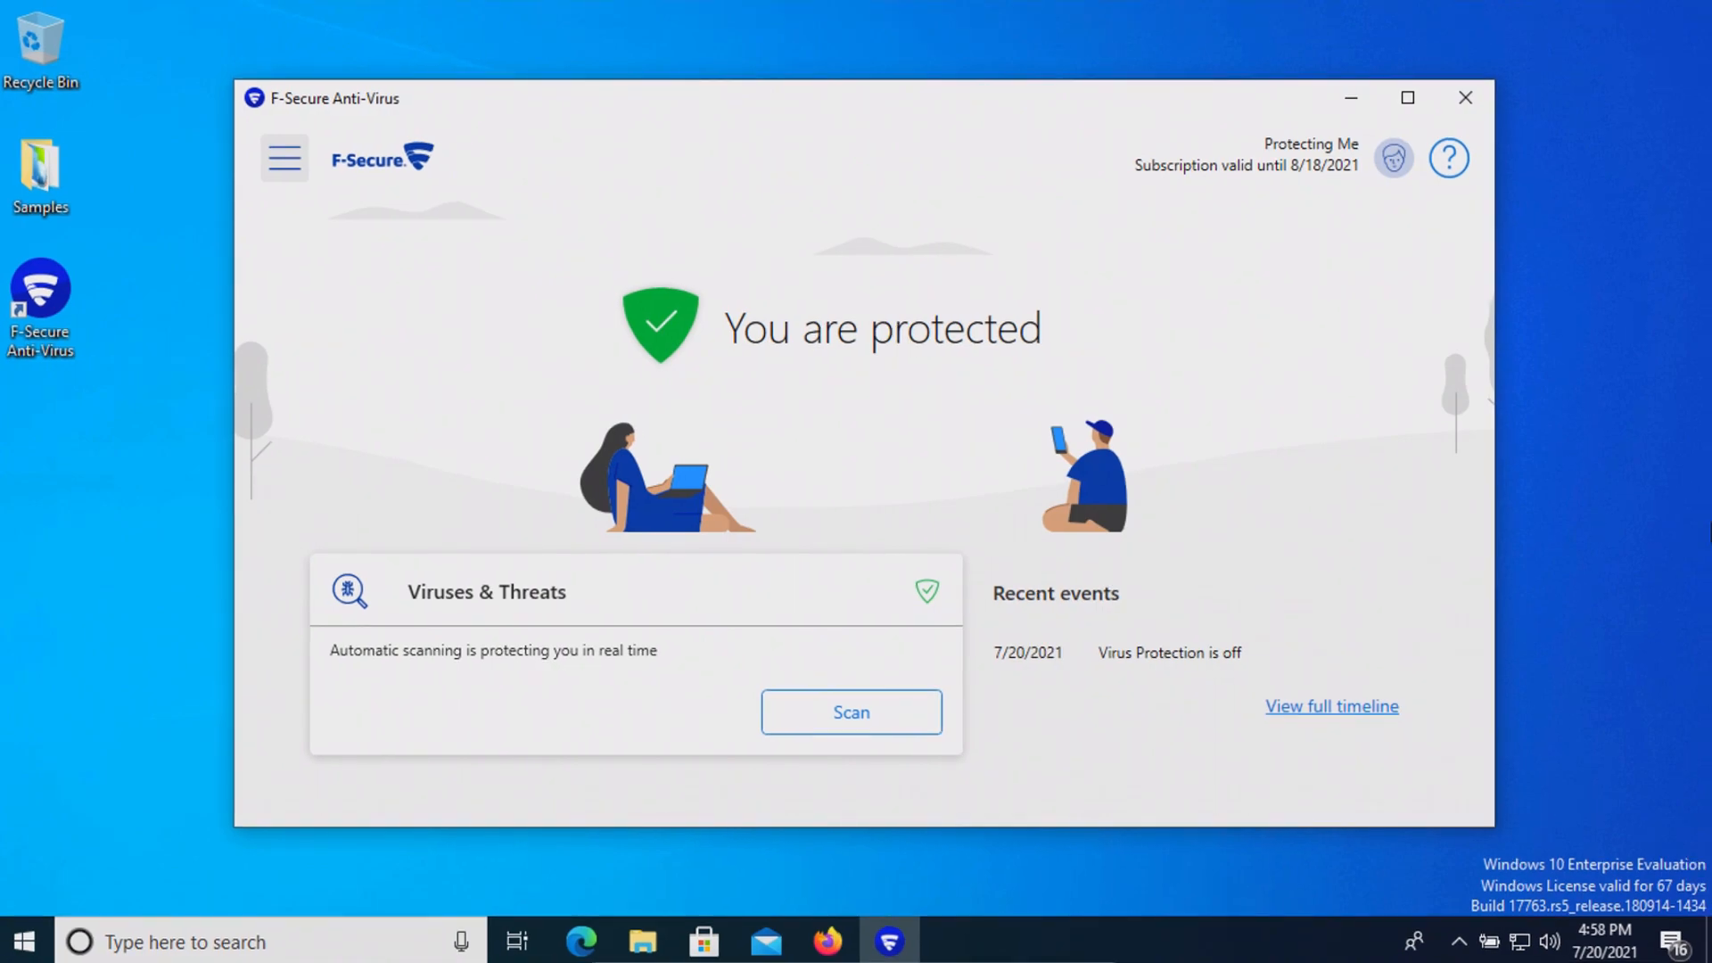
Open the desktop Samples folder, minimize its window, and start a manual F-Secure virus scan
left_click(41, 174)
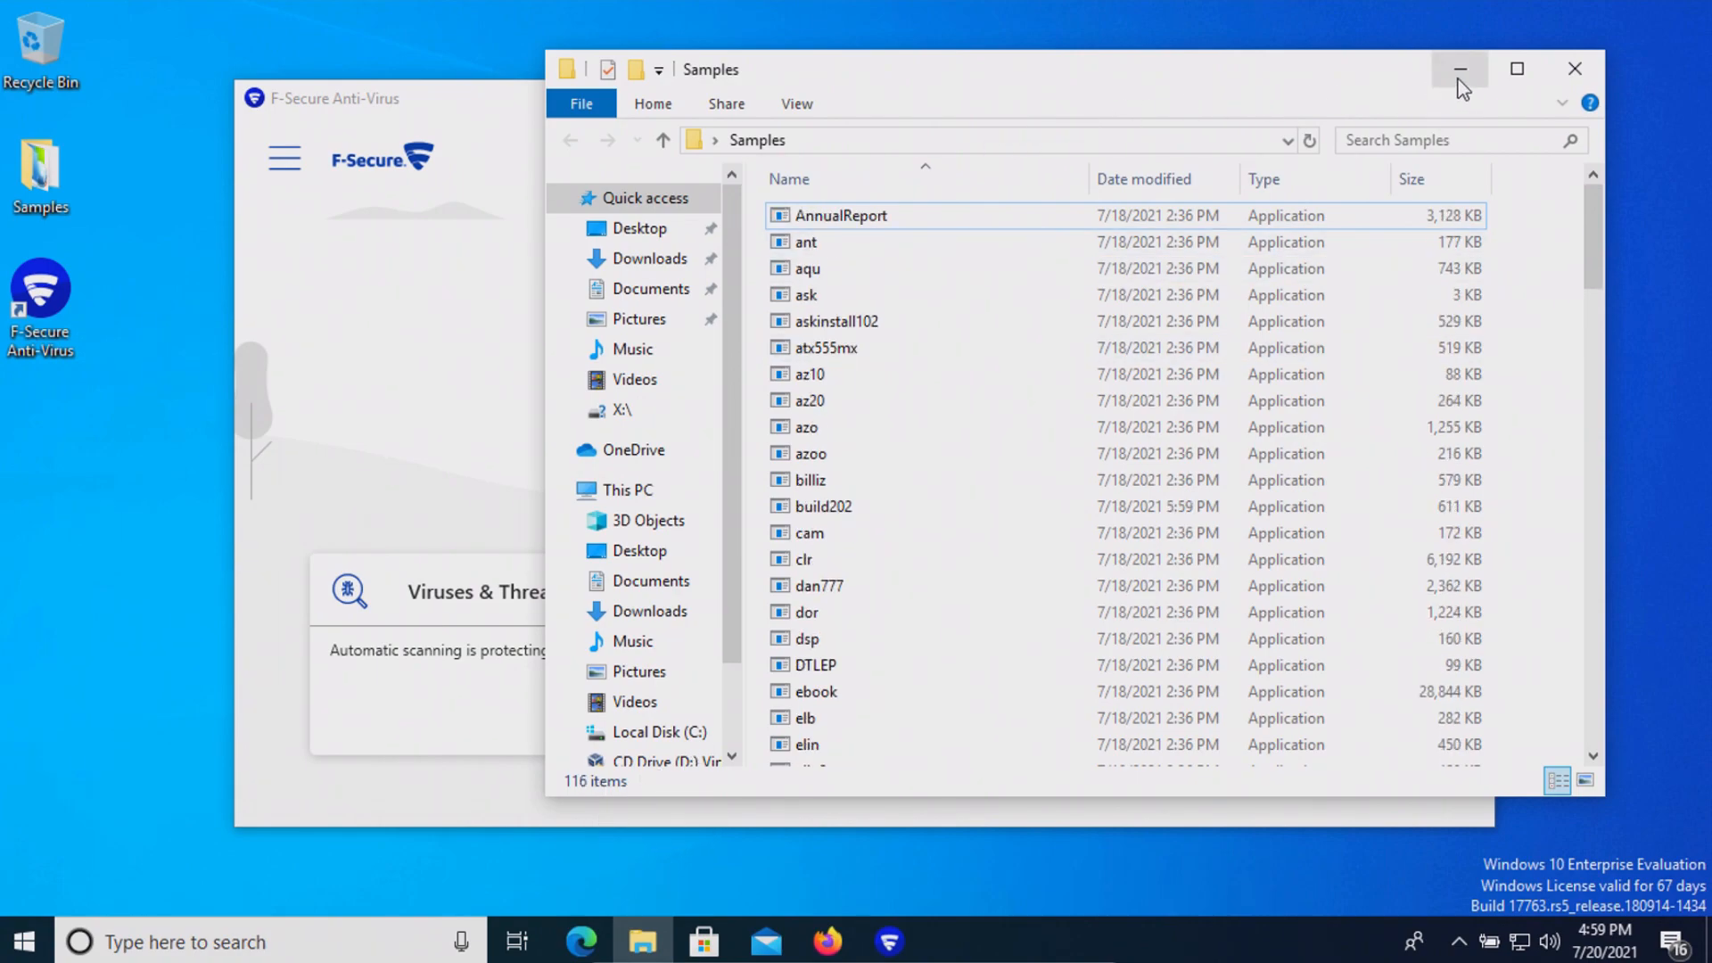
mouse_move(1460, 69)
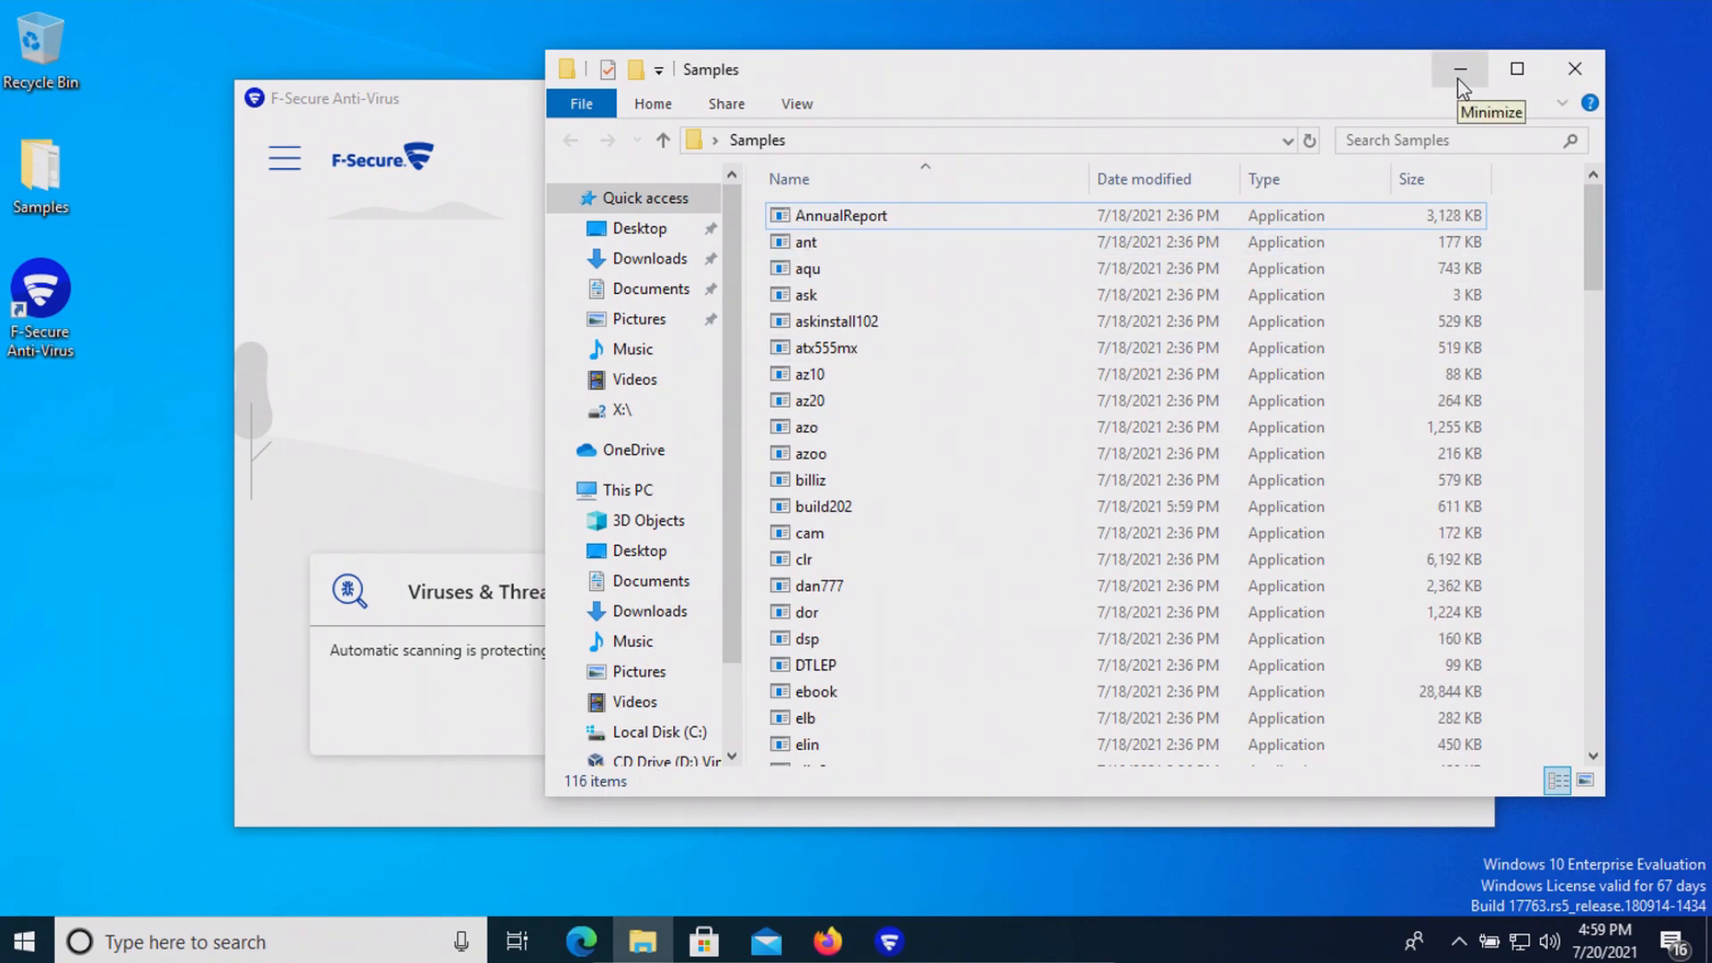
left_click(1460, 69)
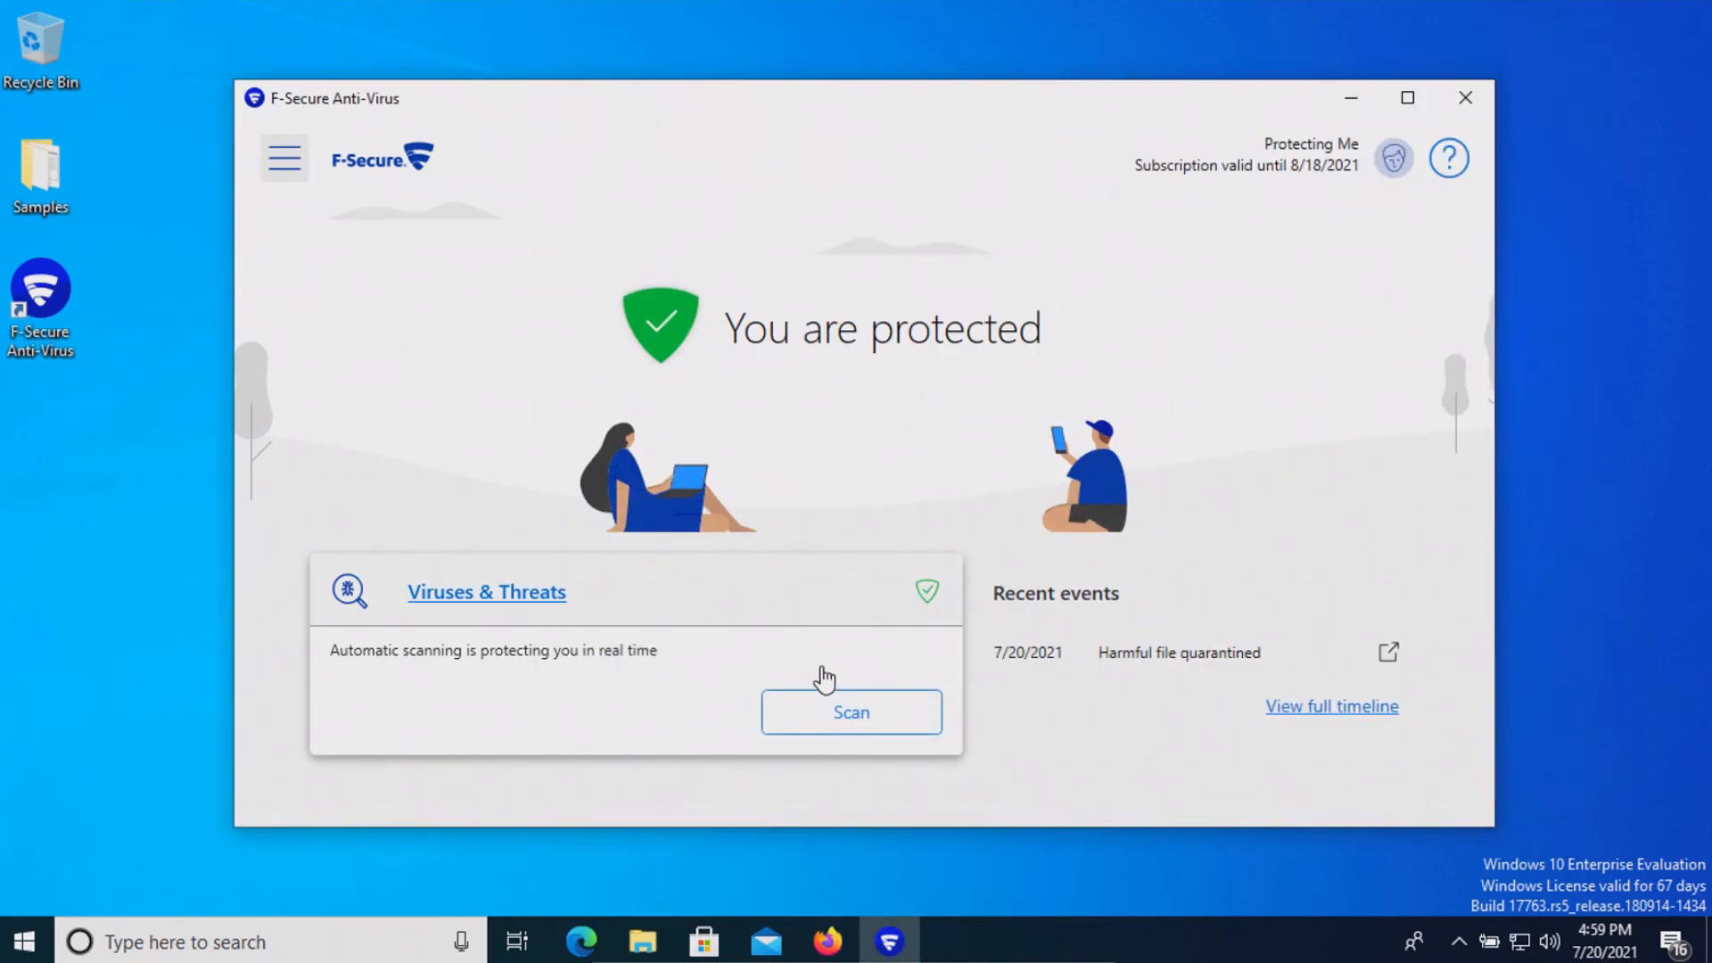
left_click(850, 711)
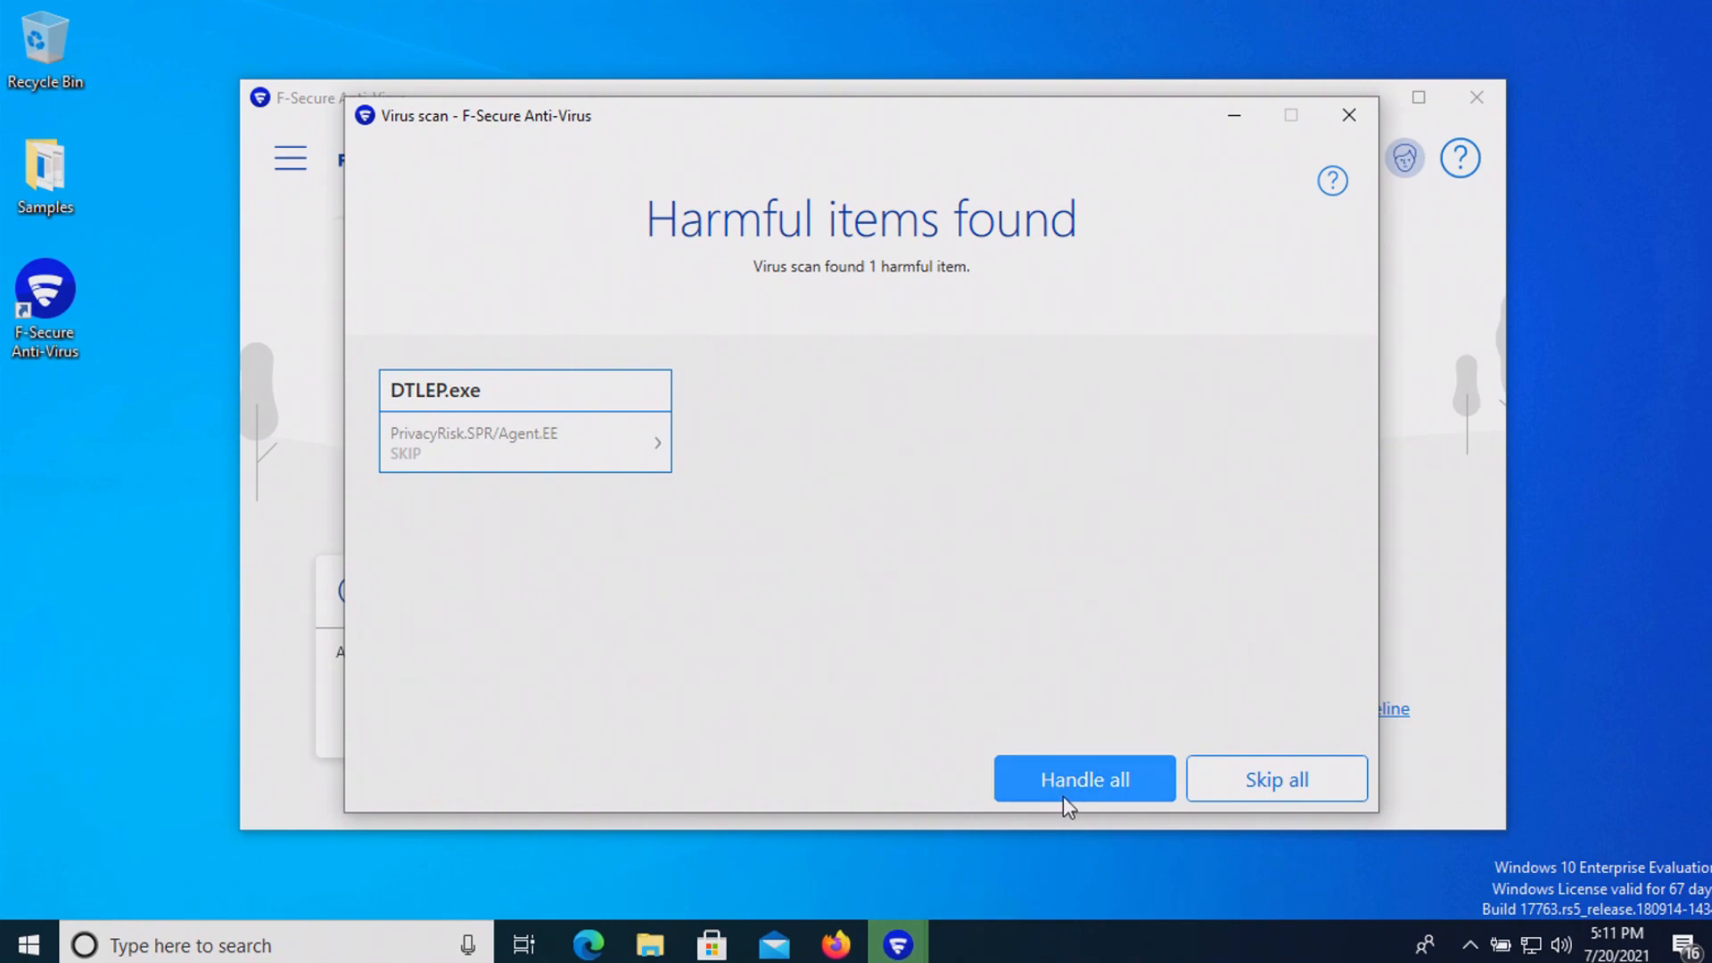
Handle all detected harmful items, then confirm only six items remain in Samples
left_click(1081, 778)
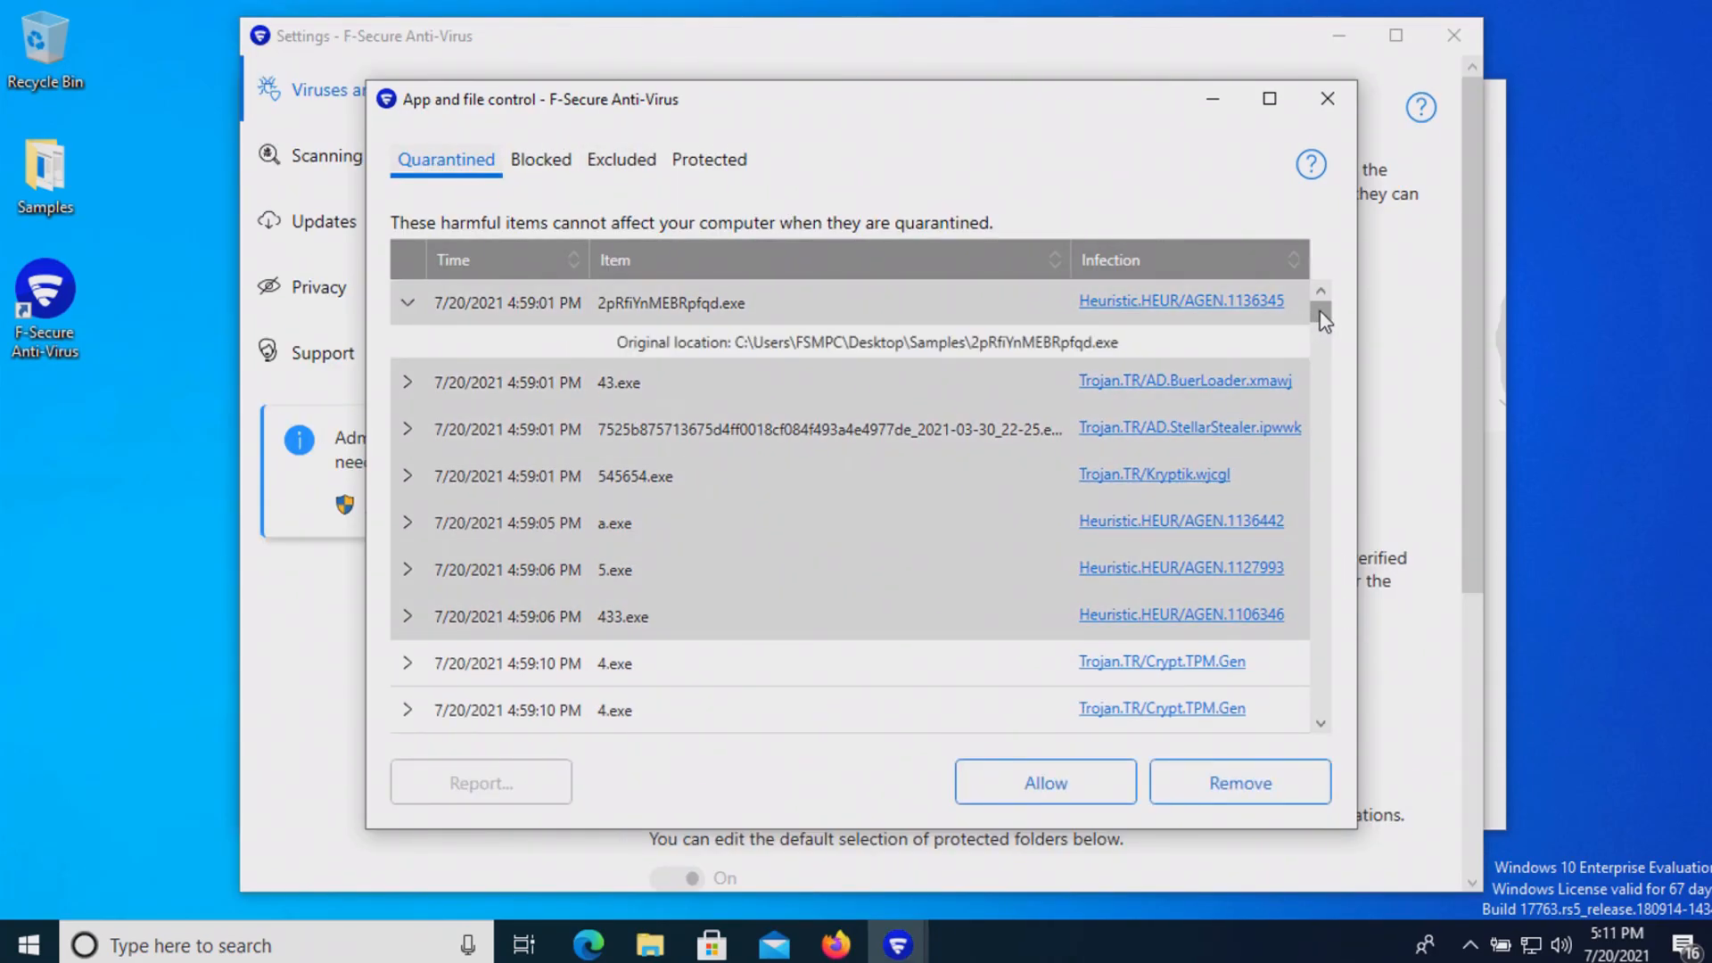
scroll("down", 3)
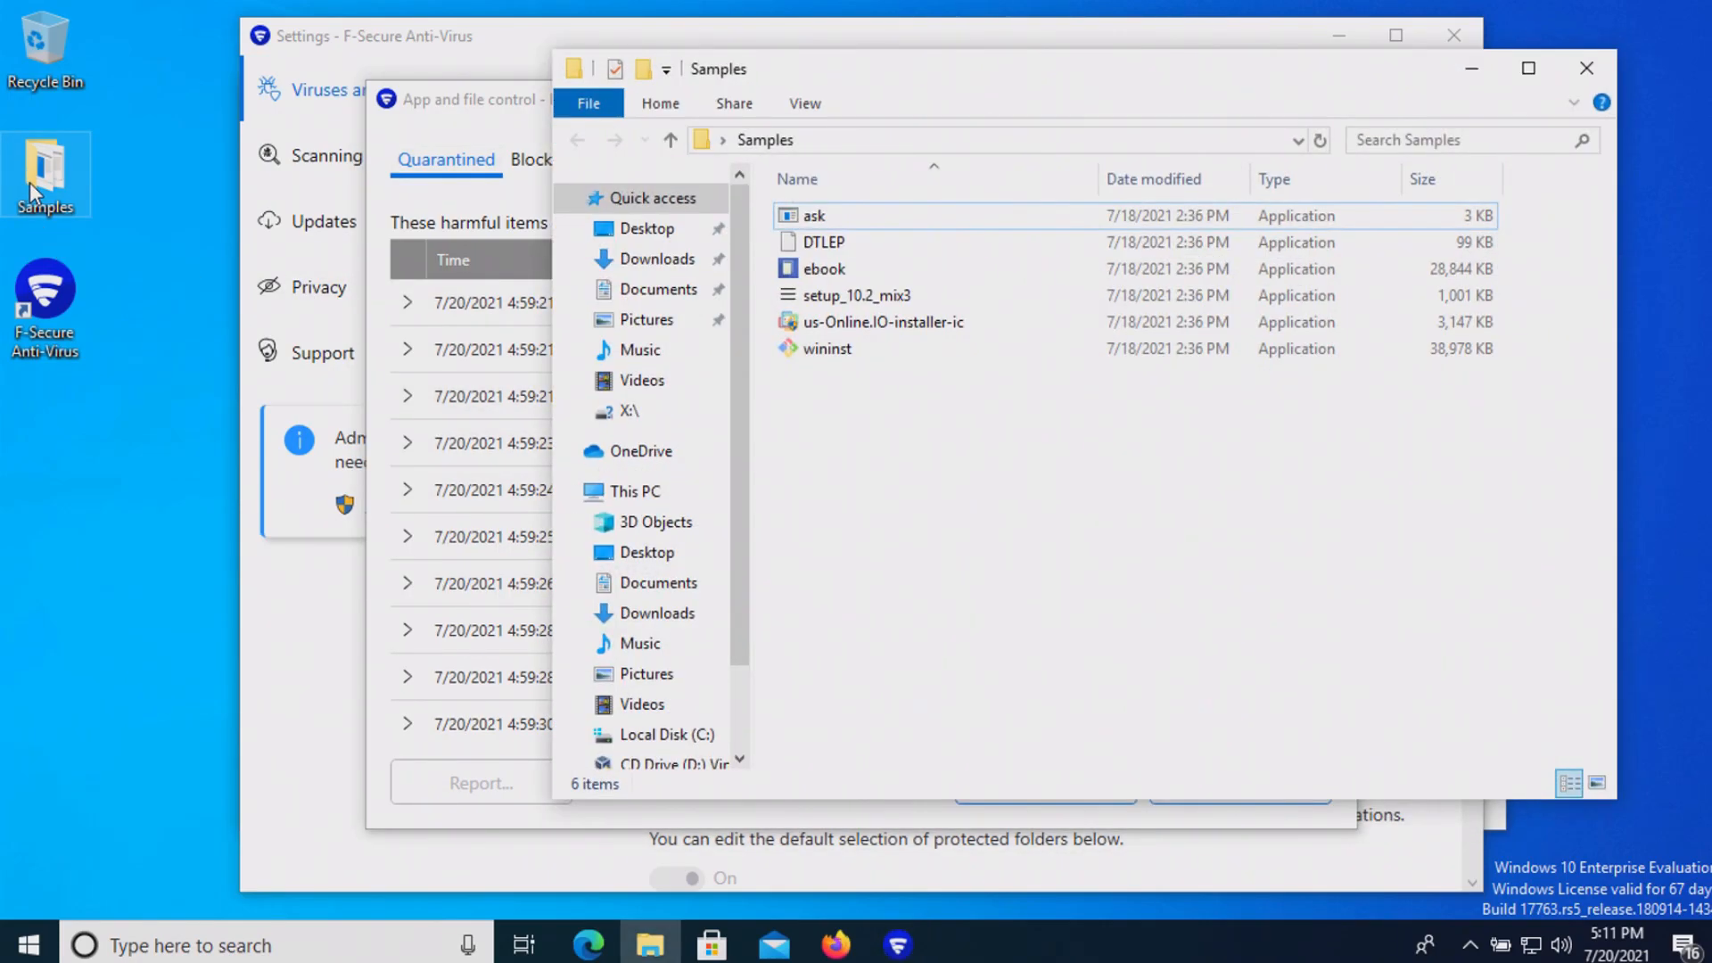
left_click(826, 348)
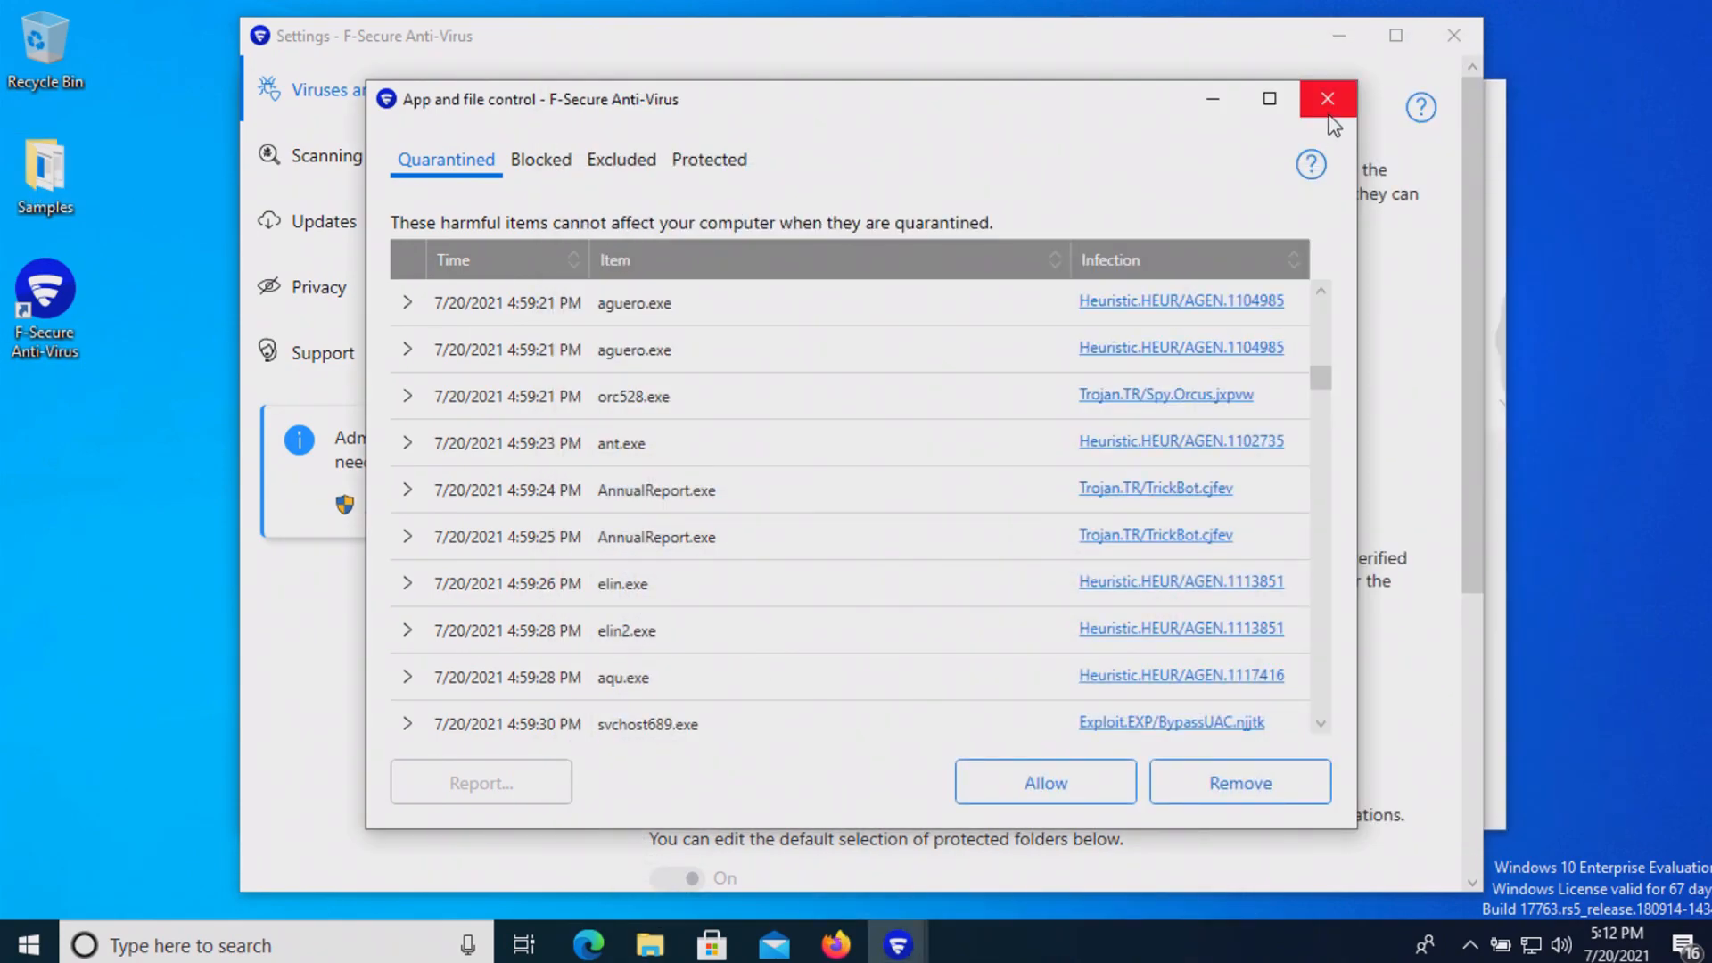
left_click(1328, 98)
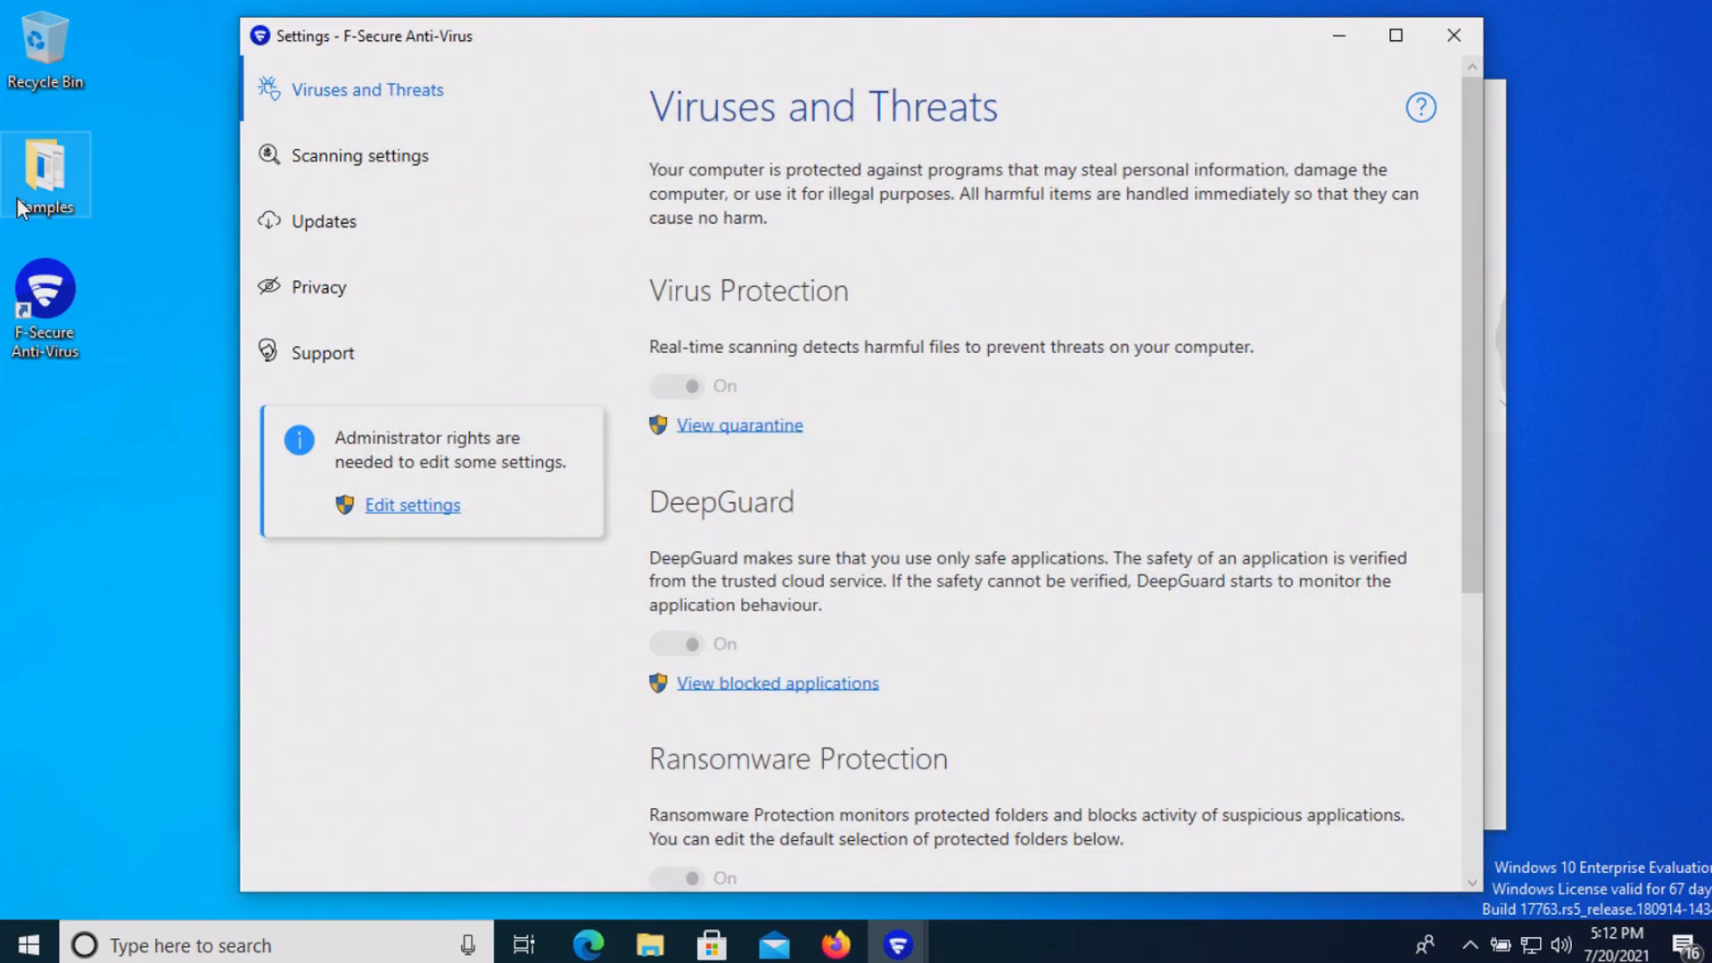
Clean up both harmful items F-Secure found and reselect the Samples folder
right_click(45, 164)
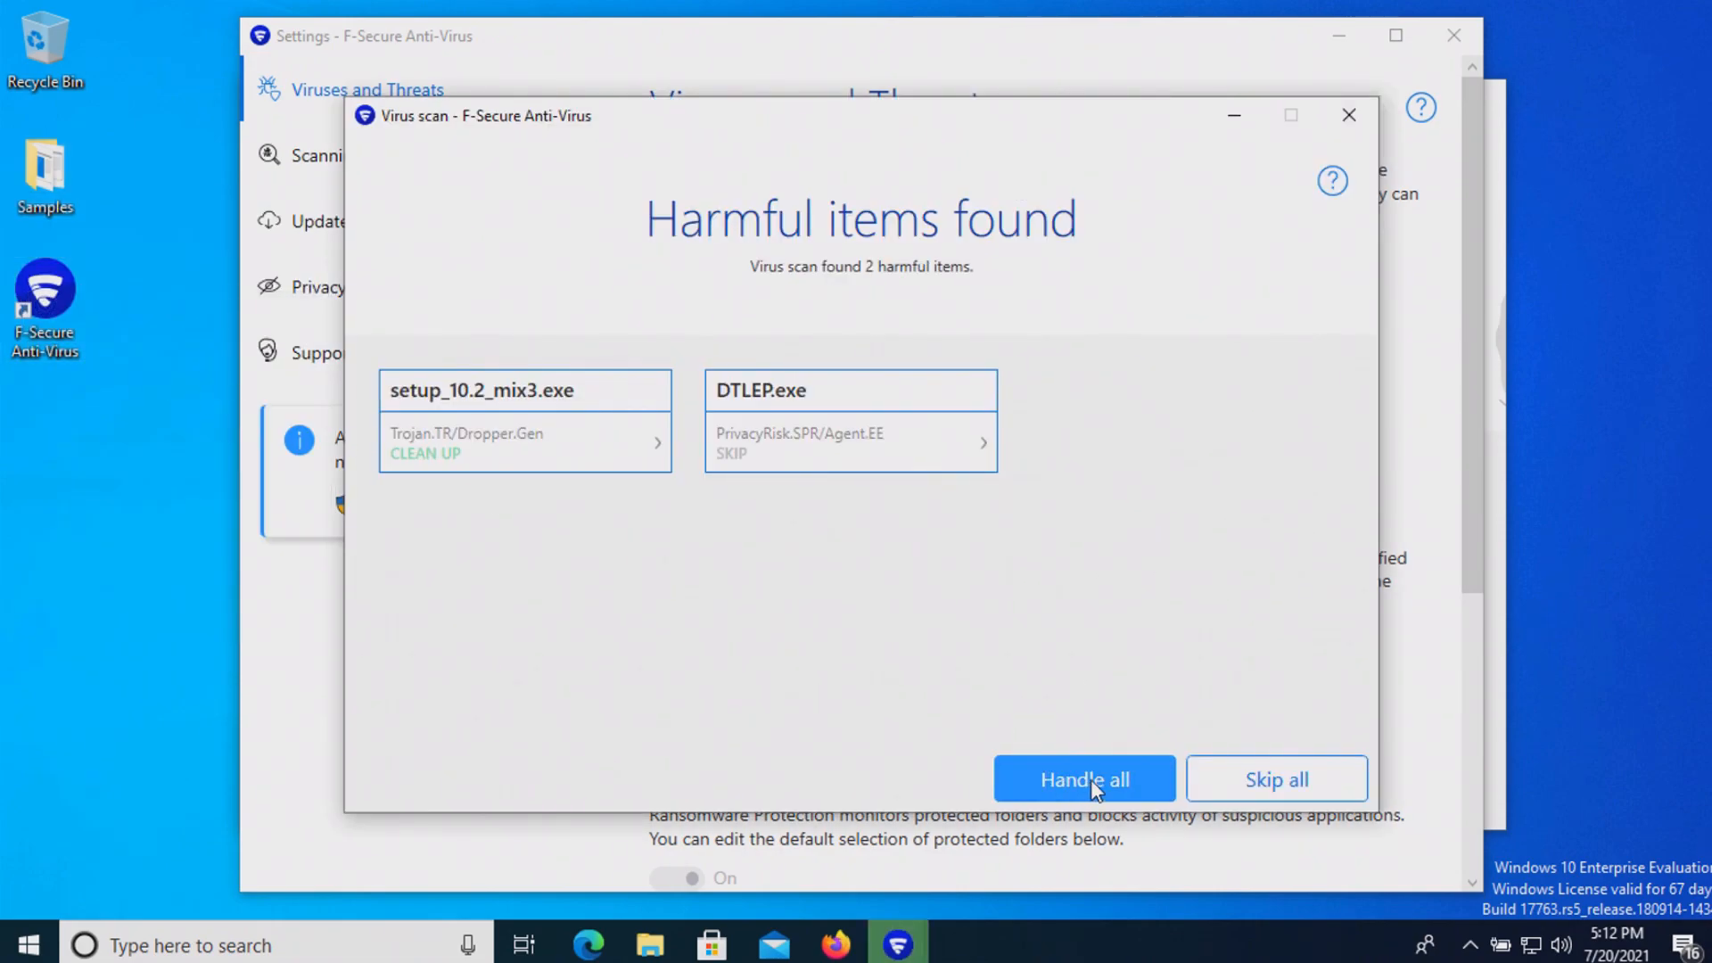
left_click(1083, 778)
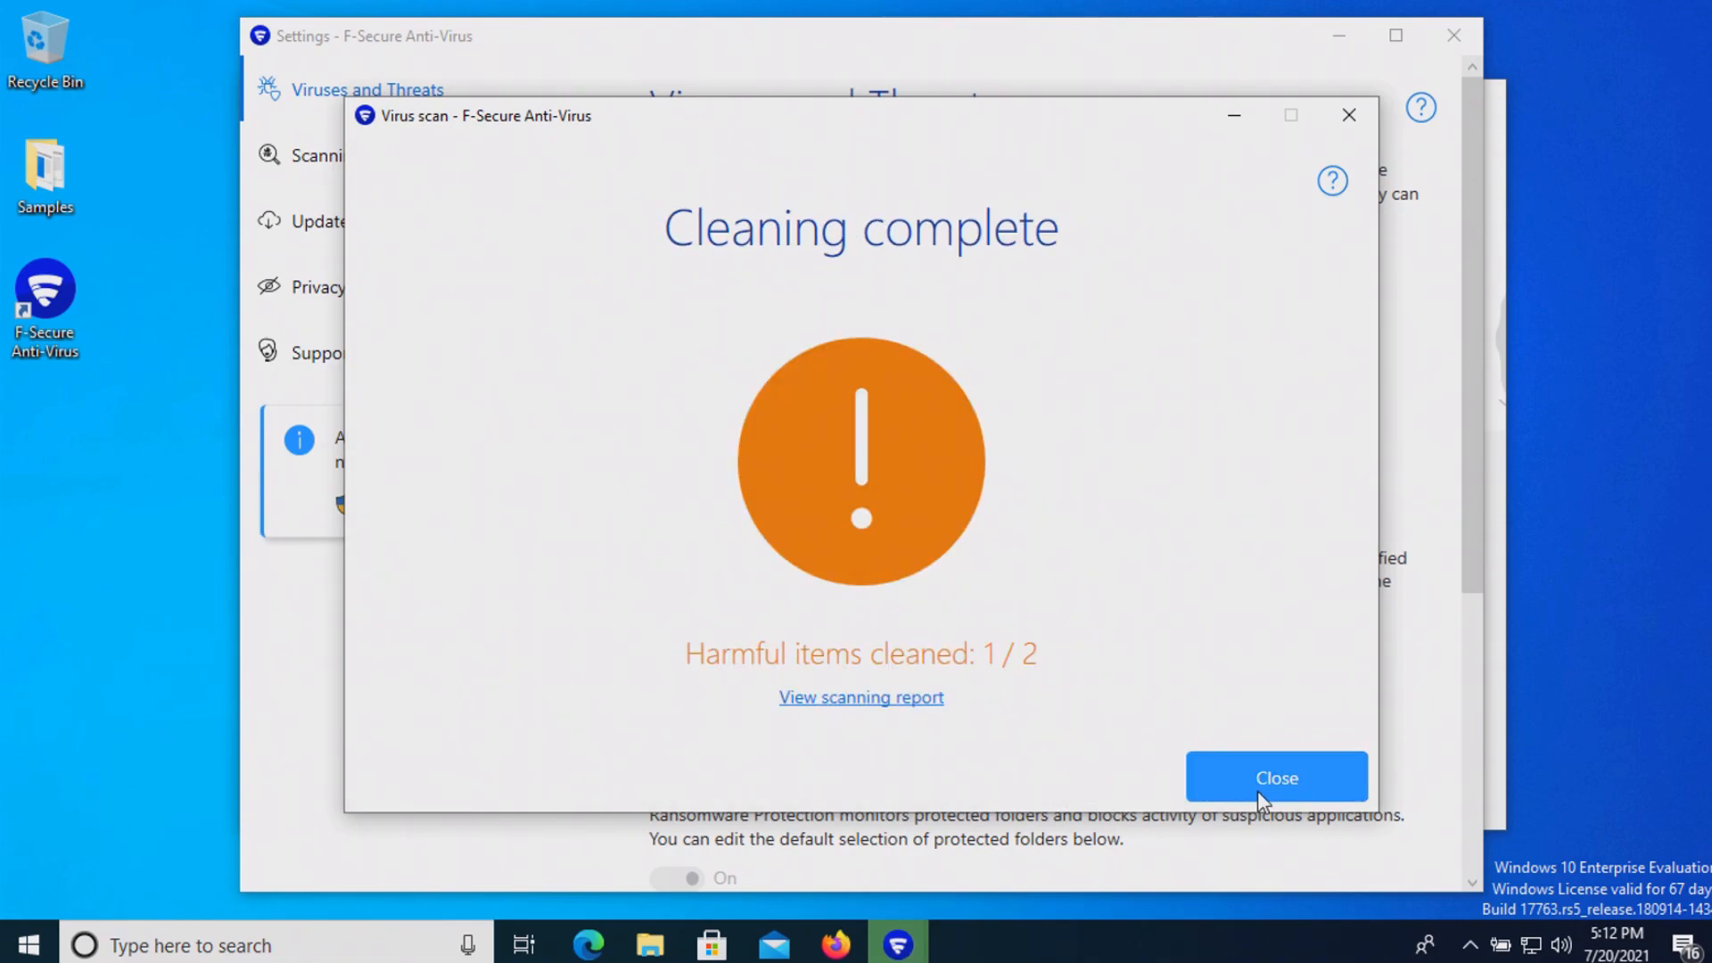
left_click(1275, 776)
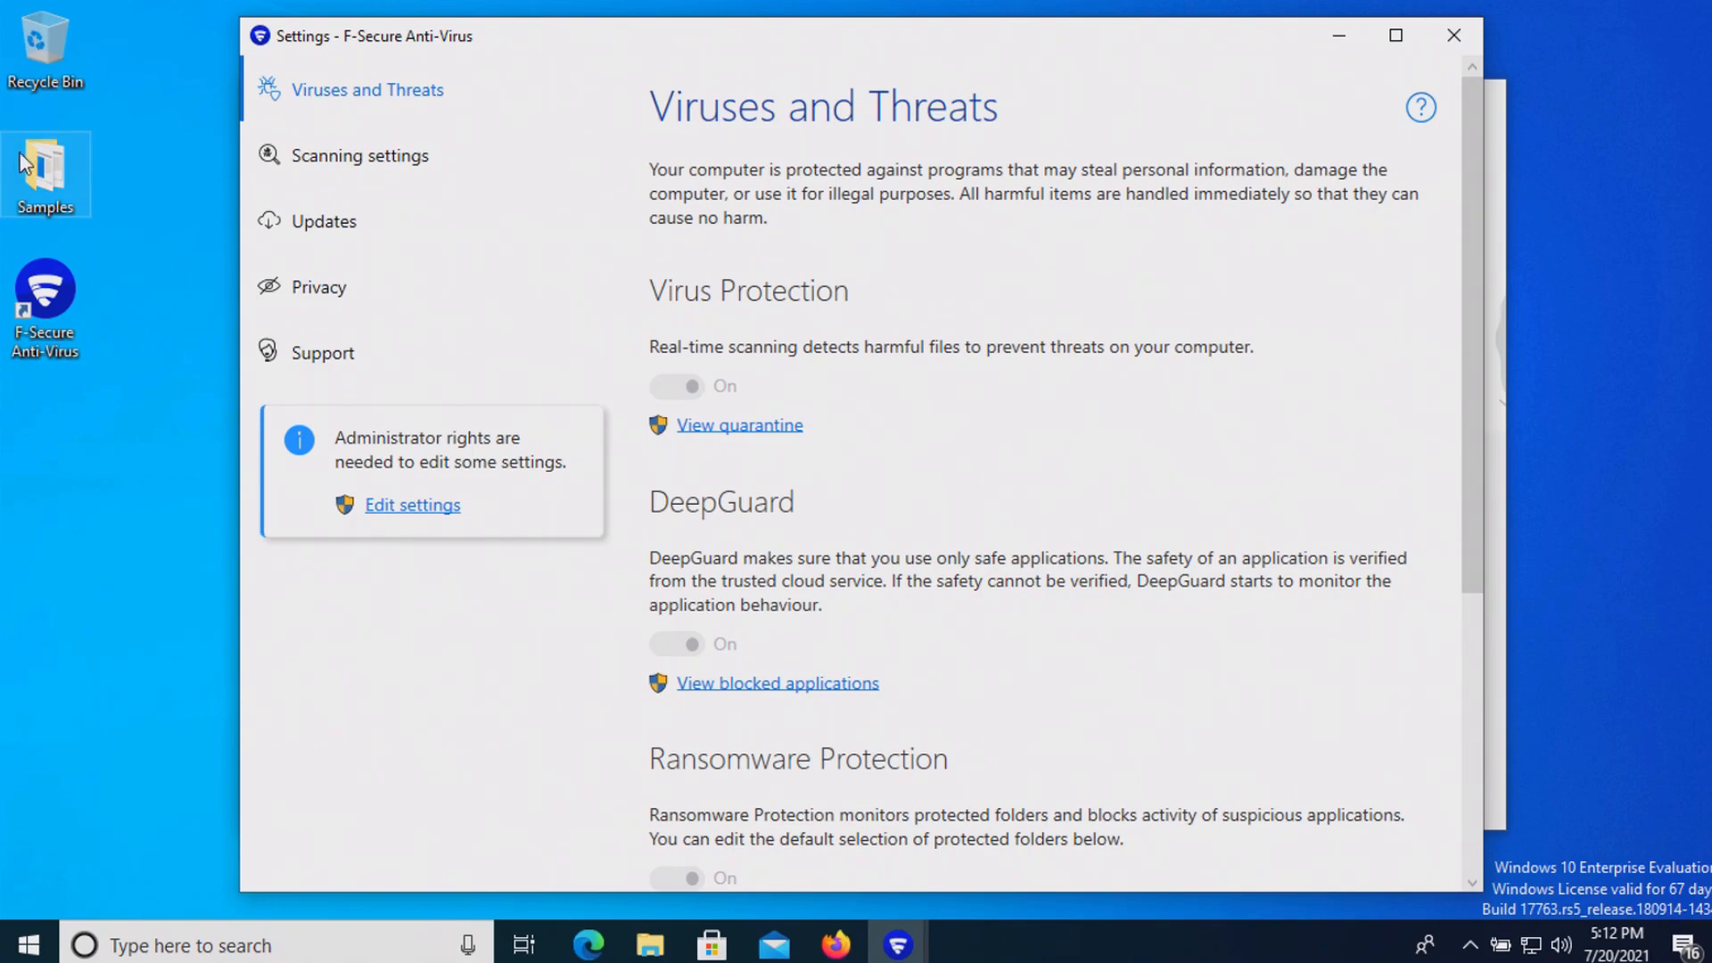
Scan Samples for viruses, quarantine DTLEP.exe, and open the folder to see four remaining apps
right_click(45, 175)
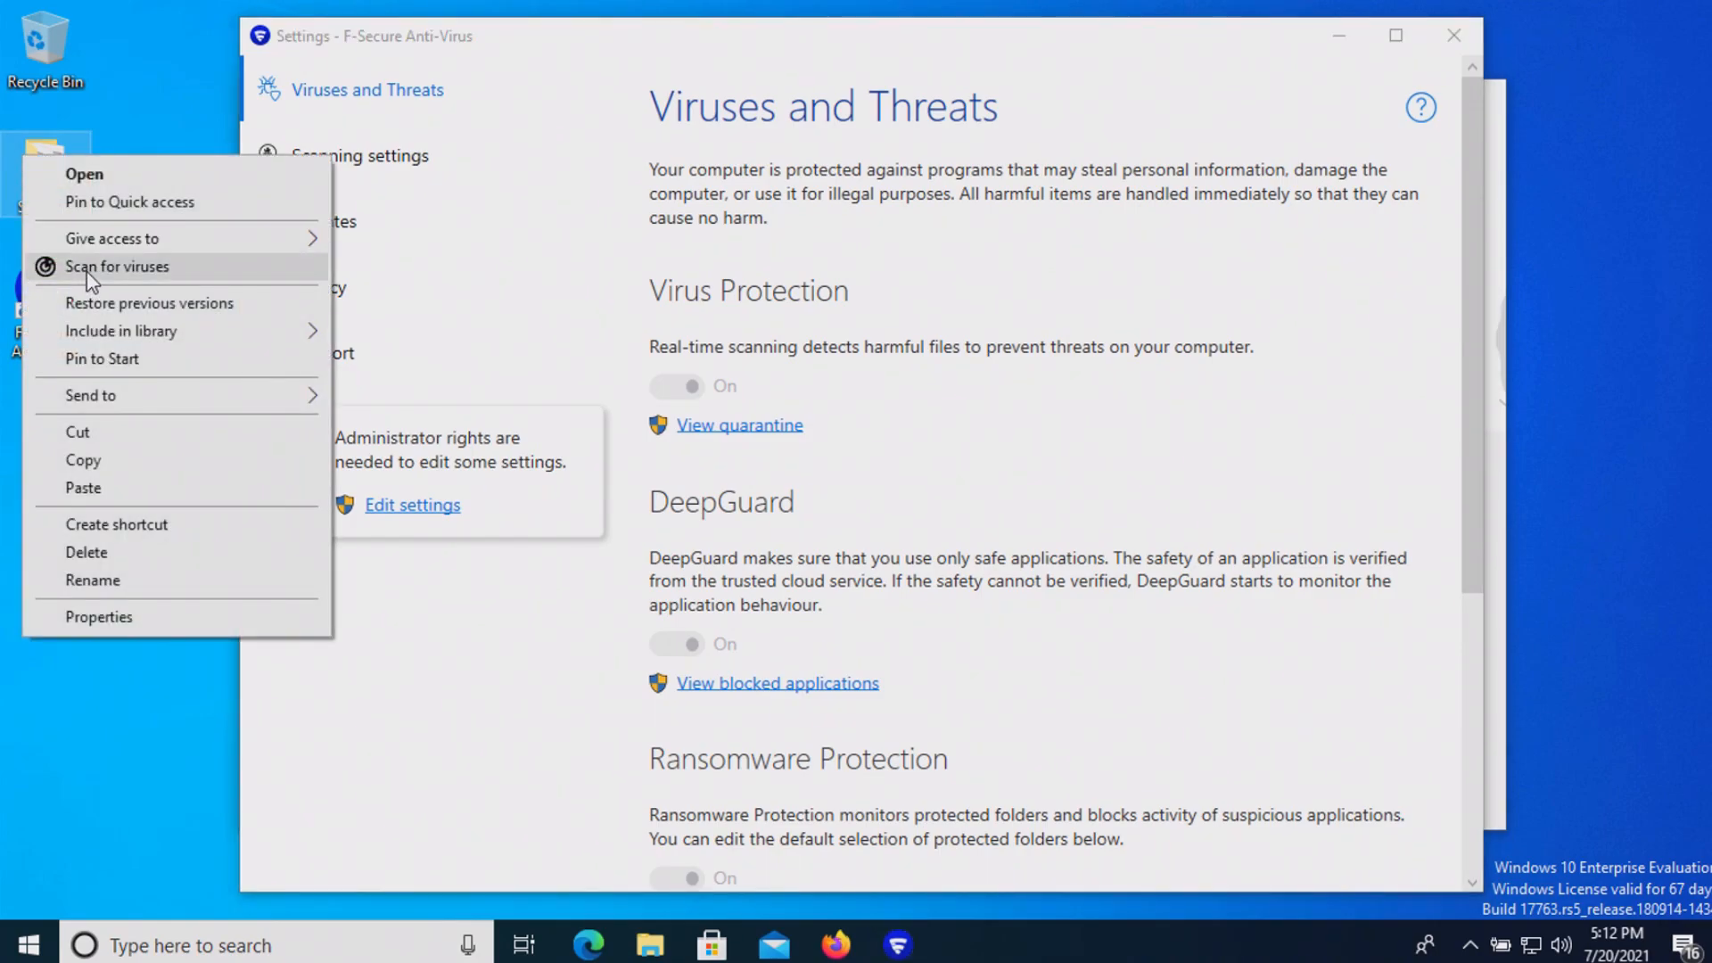
left_click(117, 267)
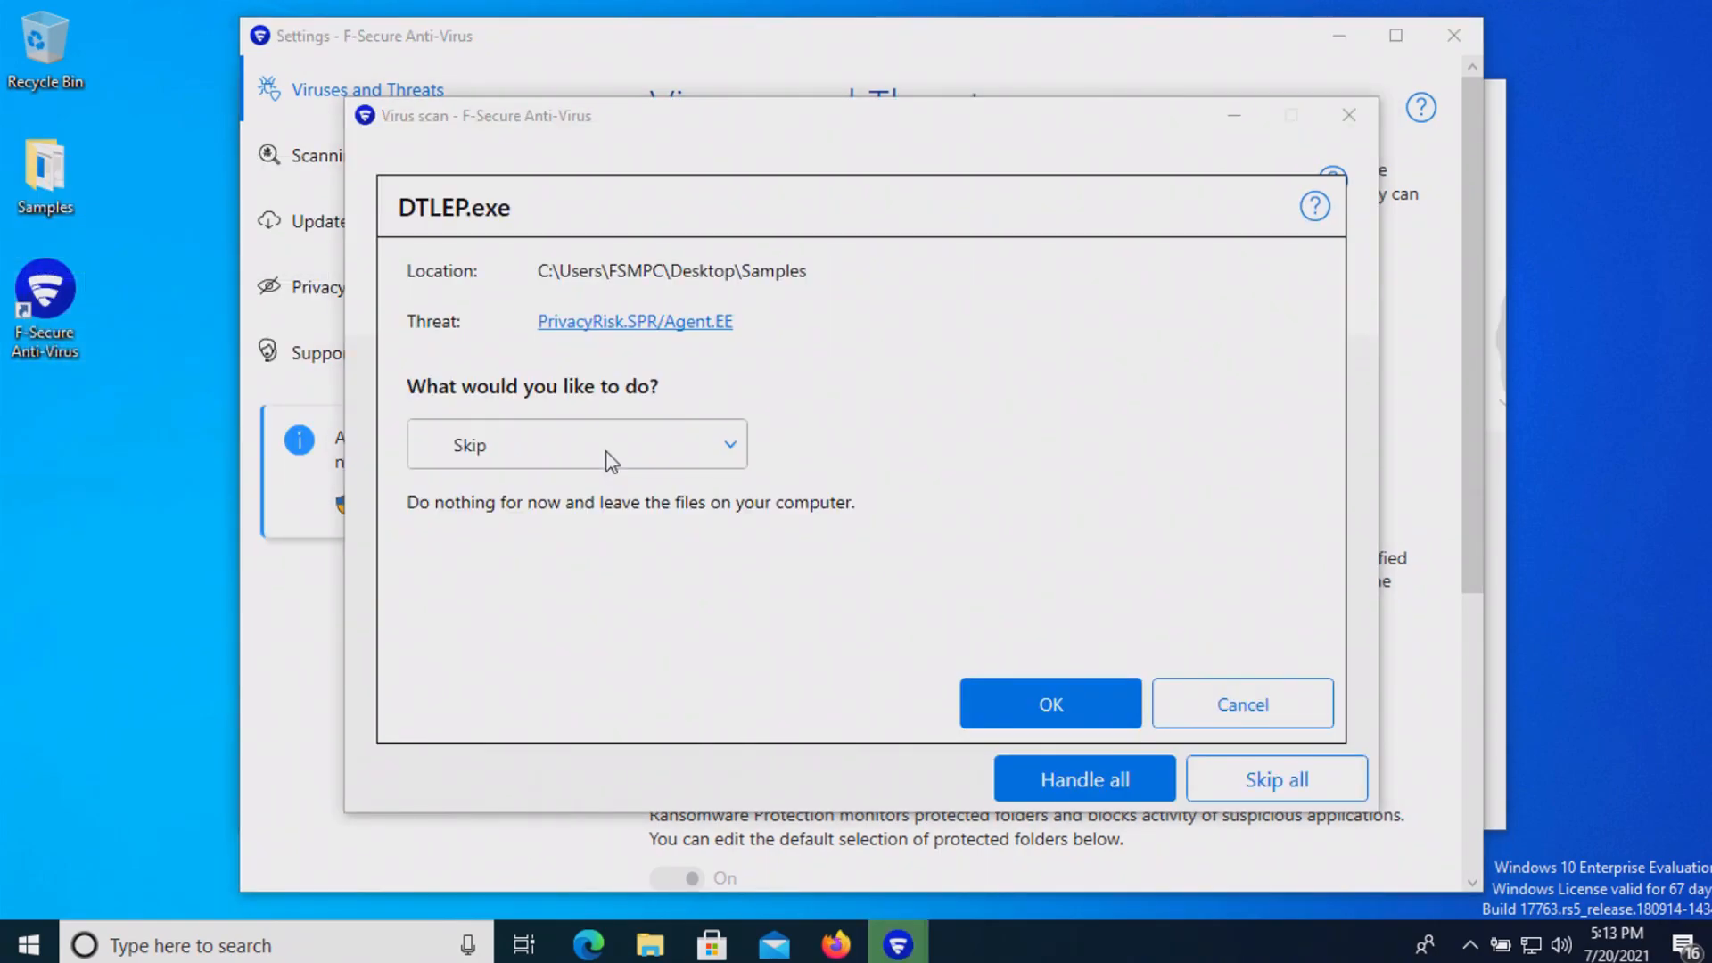
left_click(575, 444)
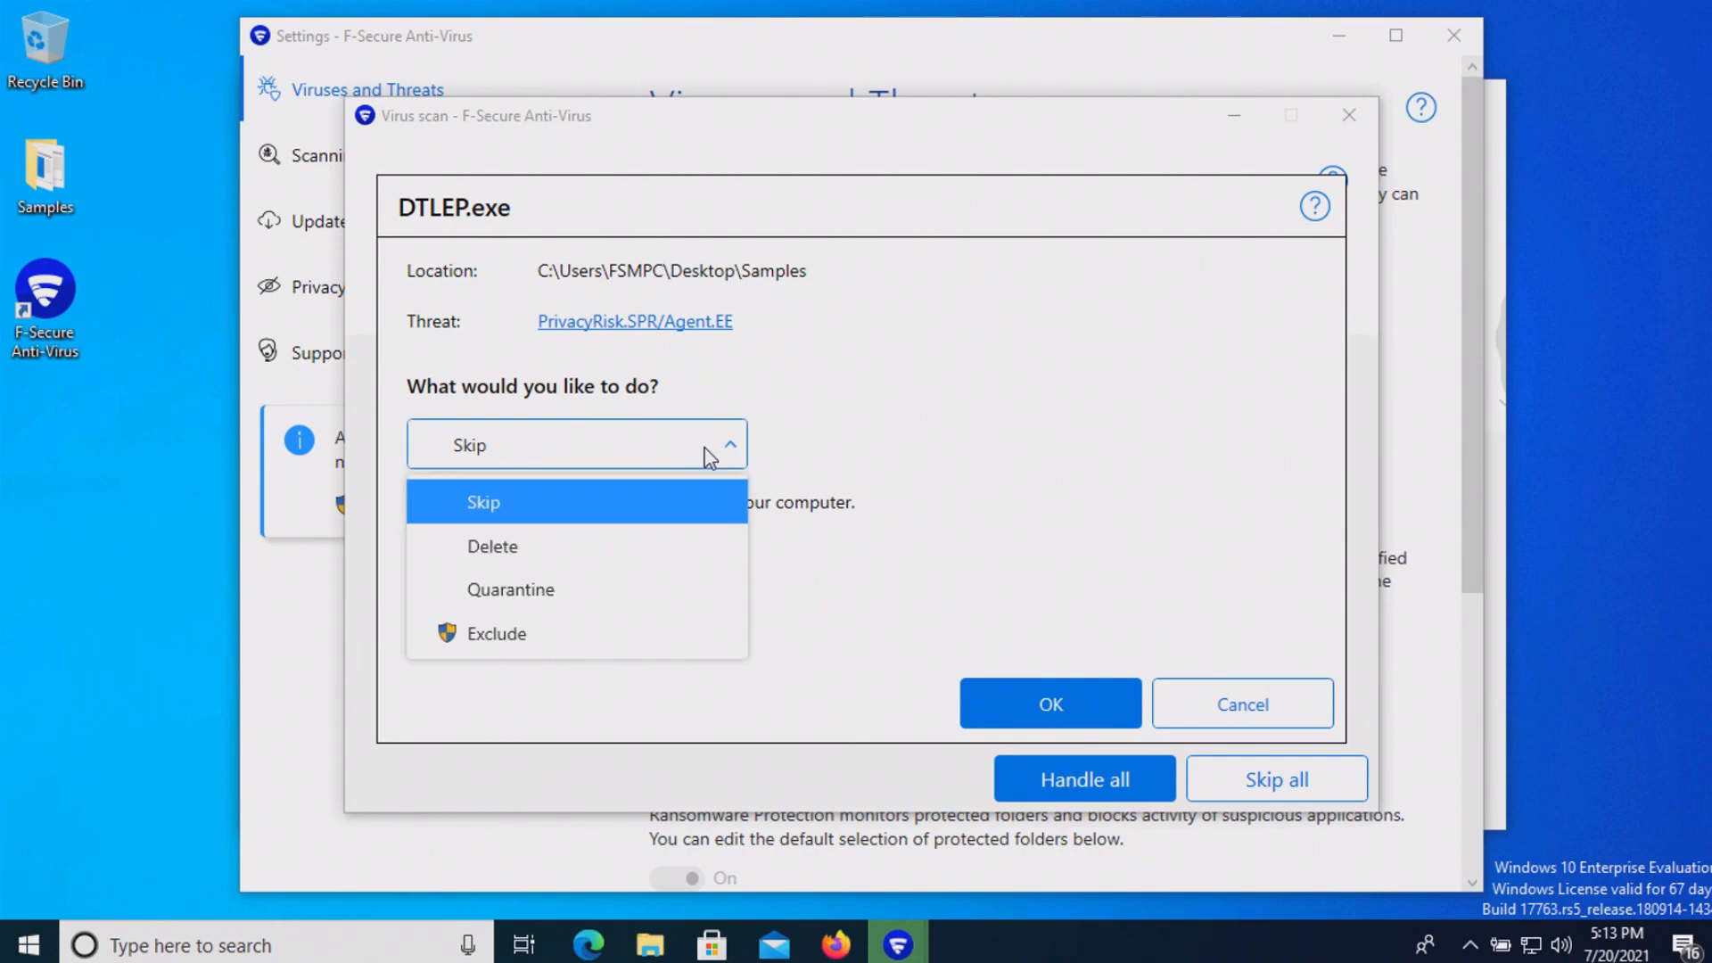
left_click(510, 588)
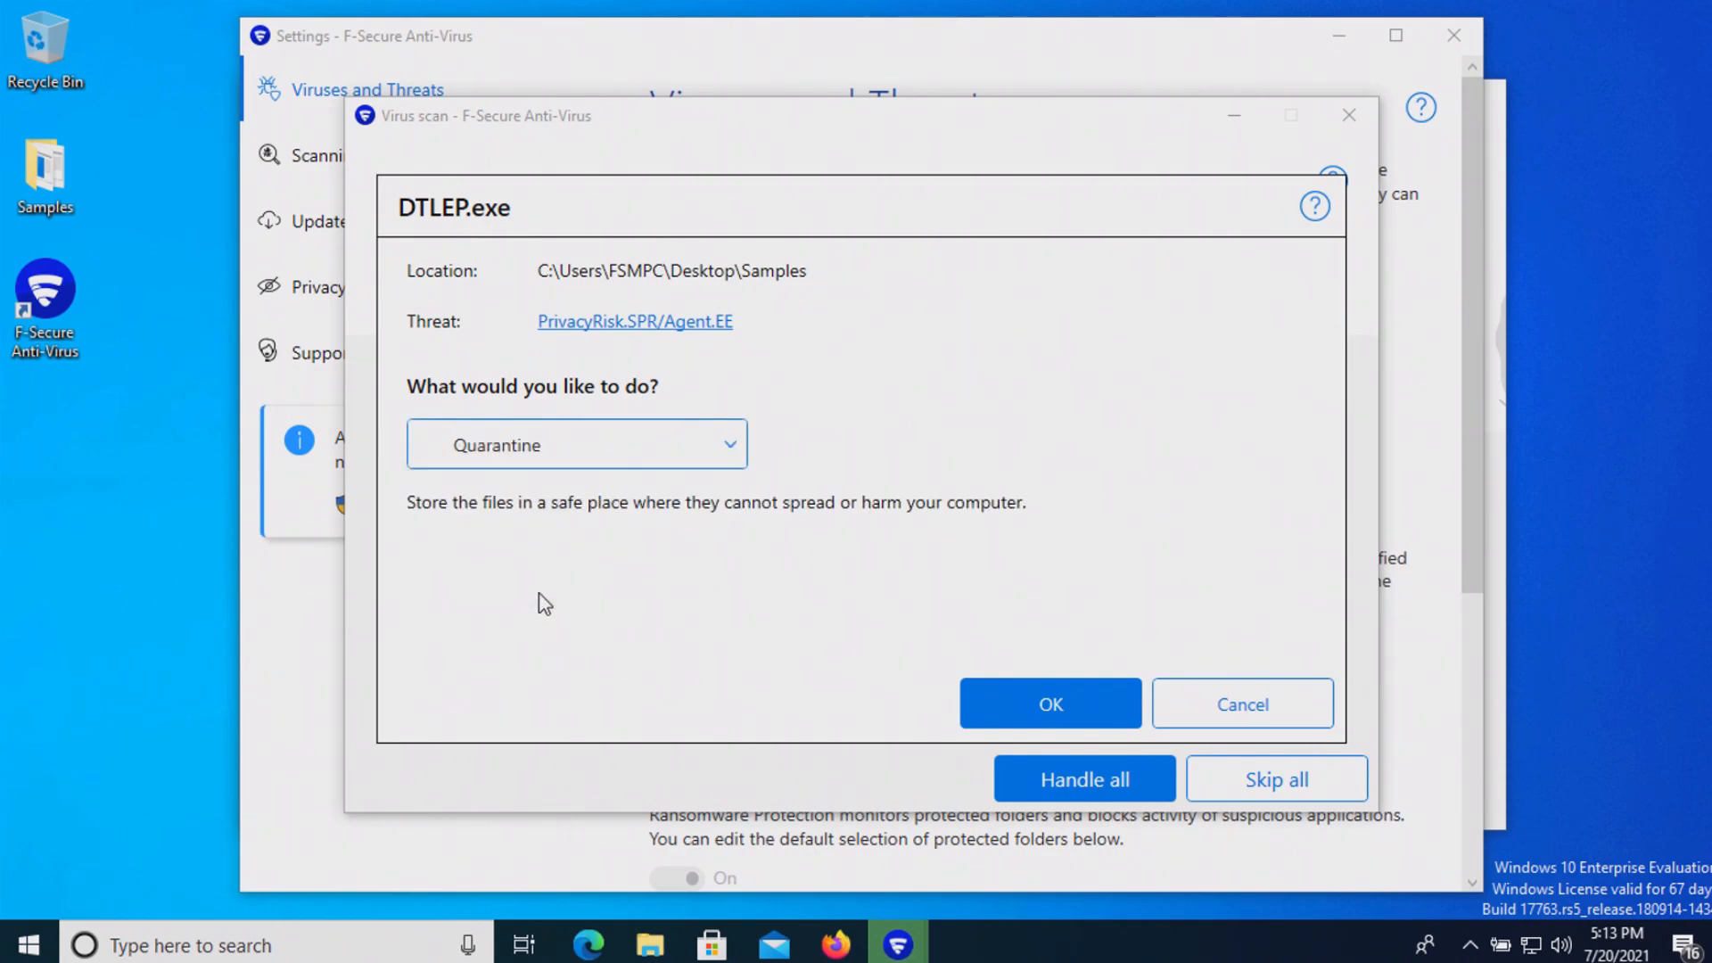
left_click(1048, 704)
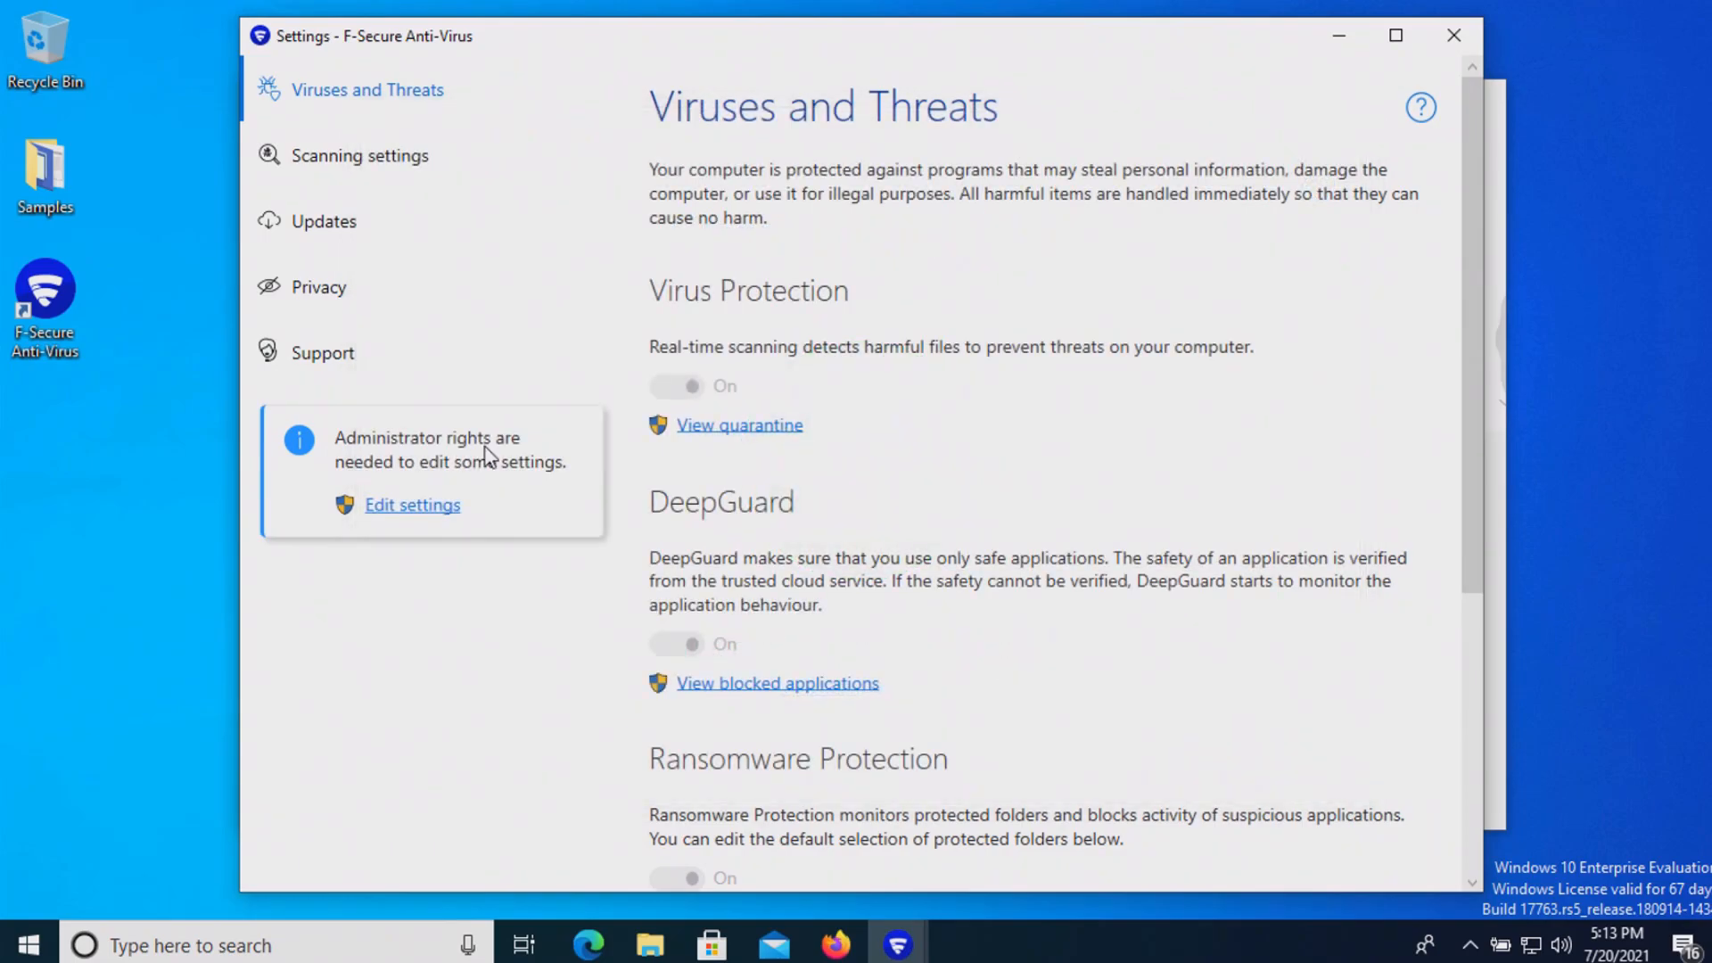
double_click(45, 175)
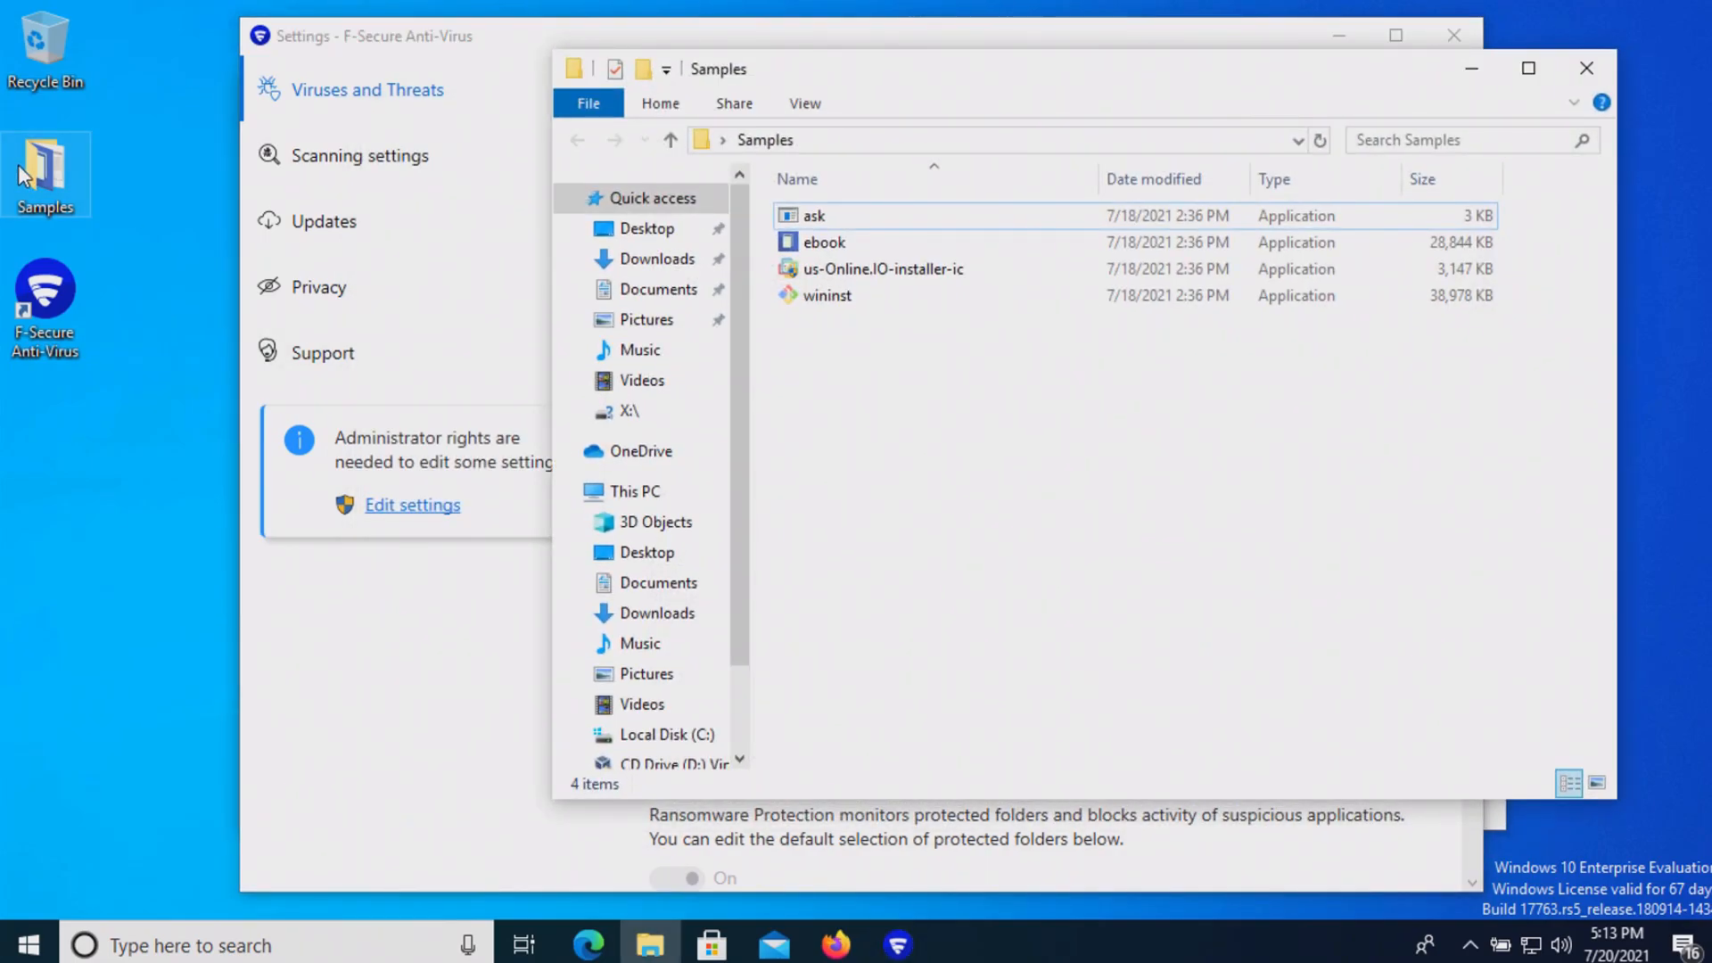
View Malwarebytes threat results: RiskWare.Agent in ask.exe and a PUP in the installer
left_click(813, 215)
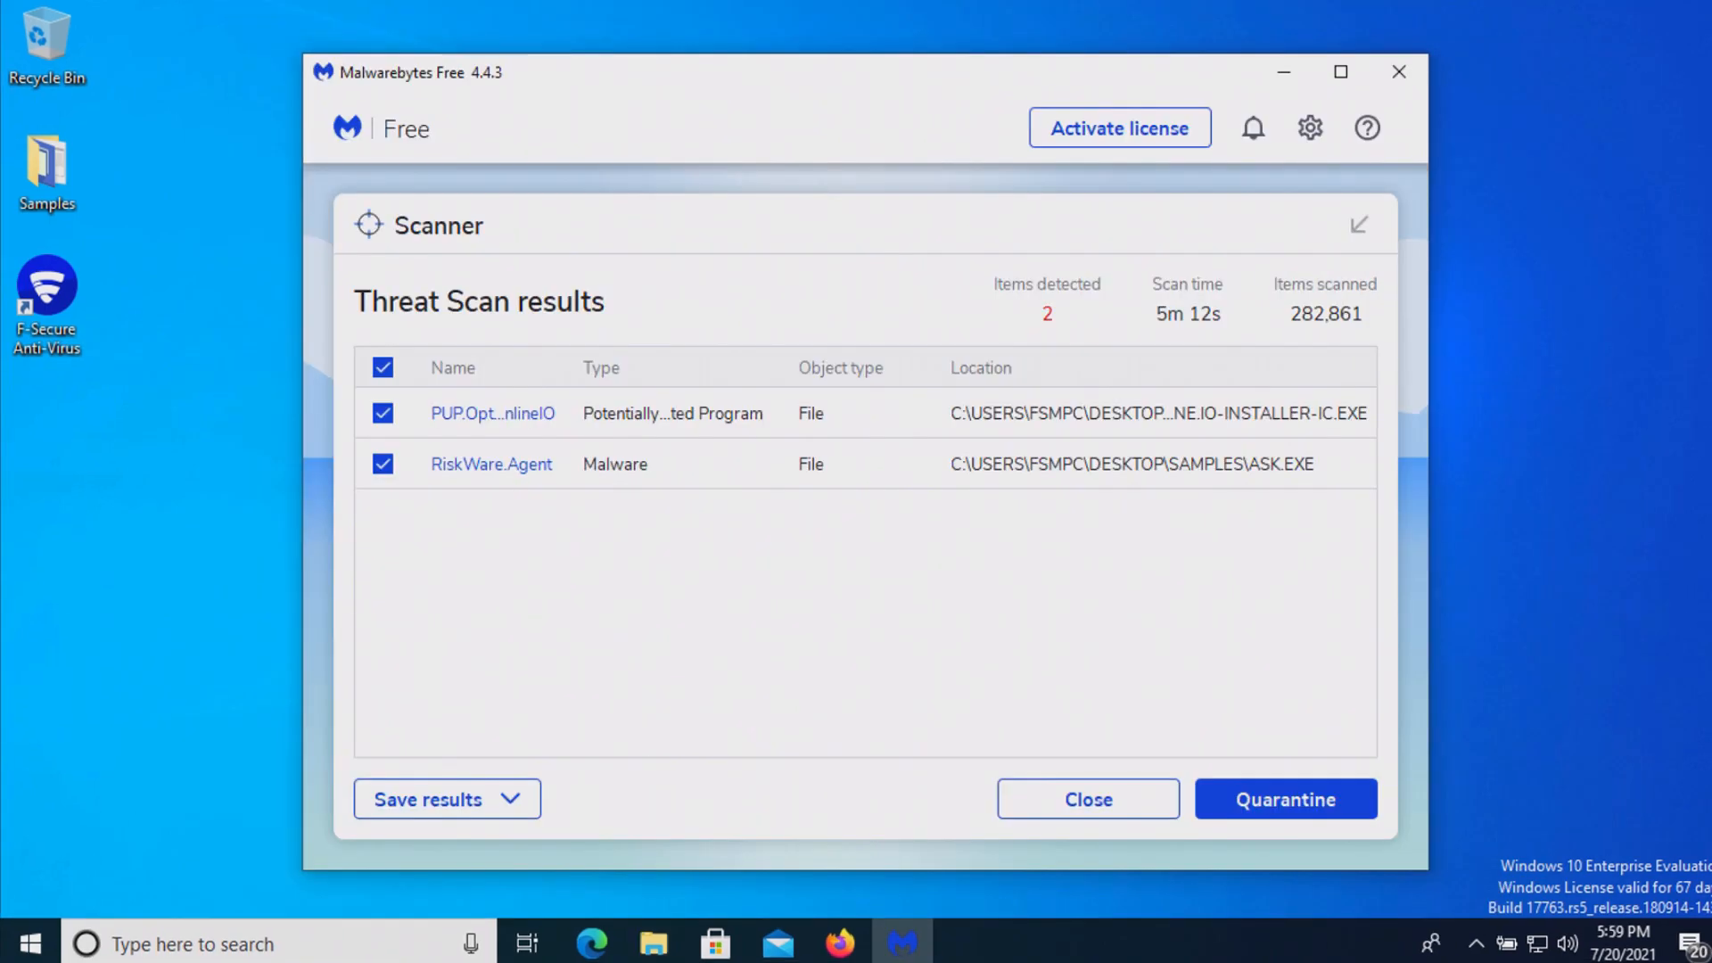
mouse_move(1289, 768)
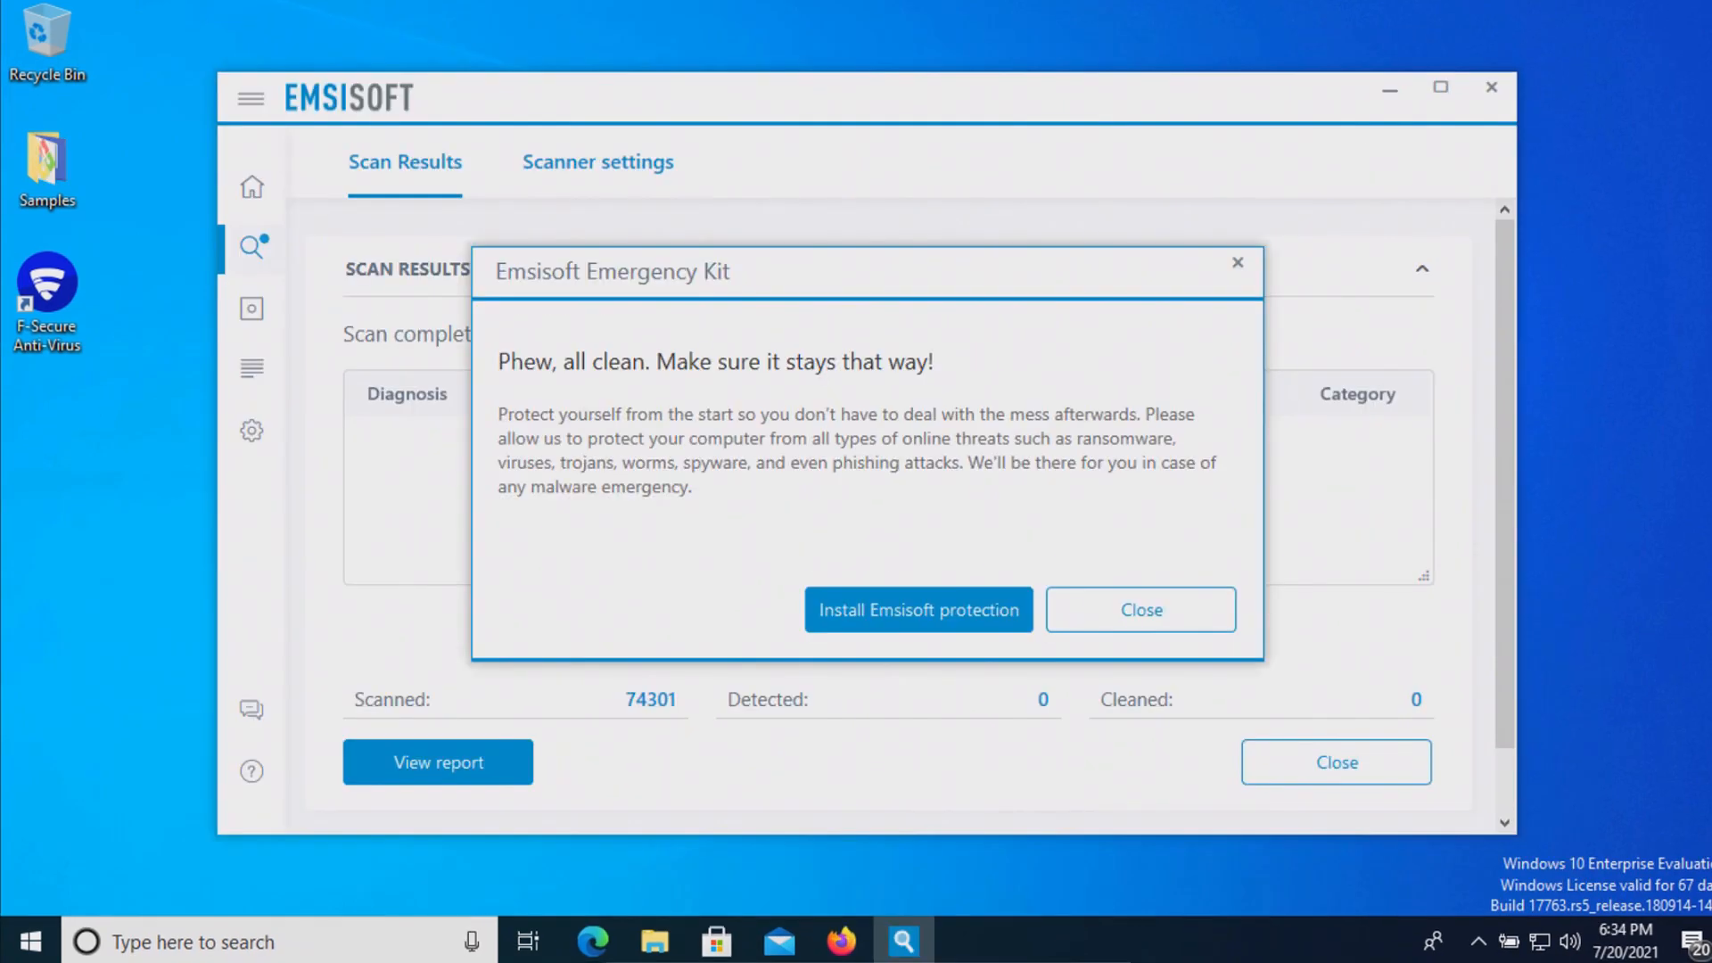
mouse_move(1399, 532)
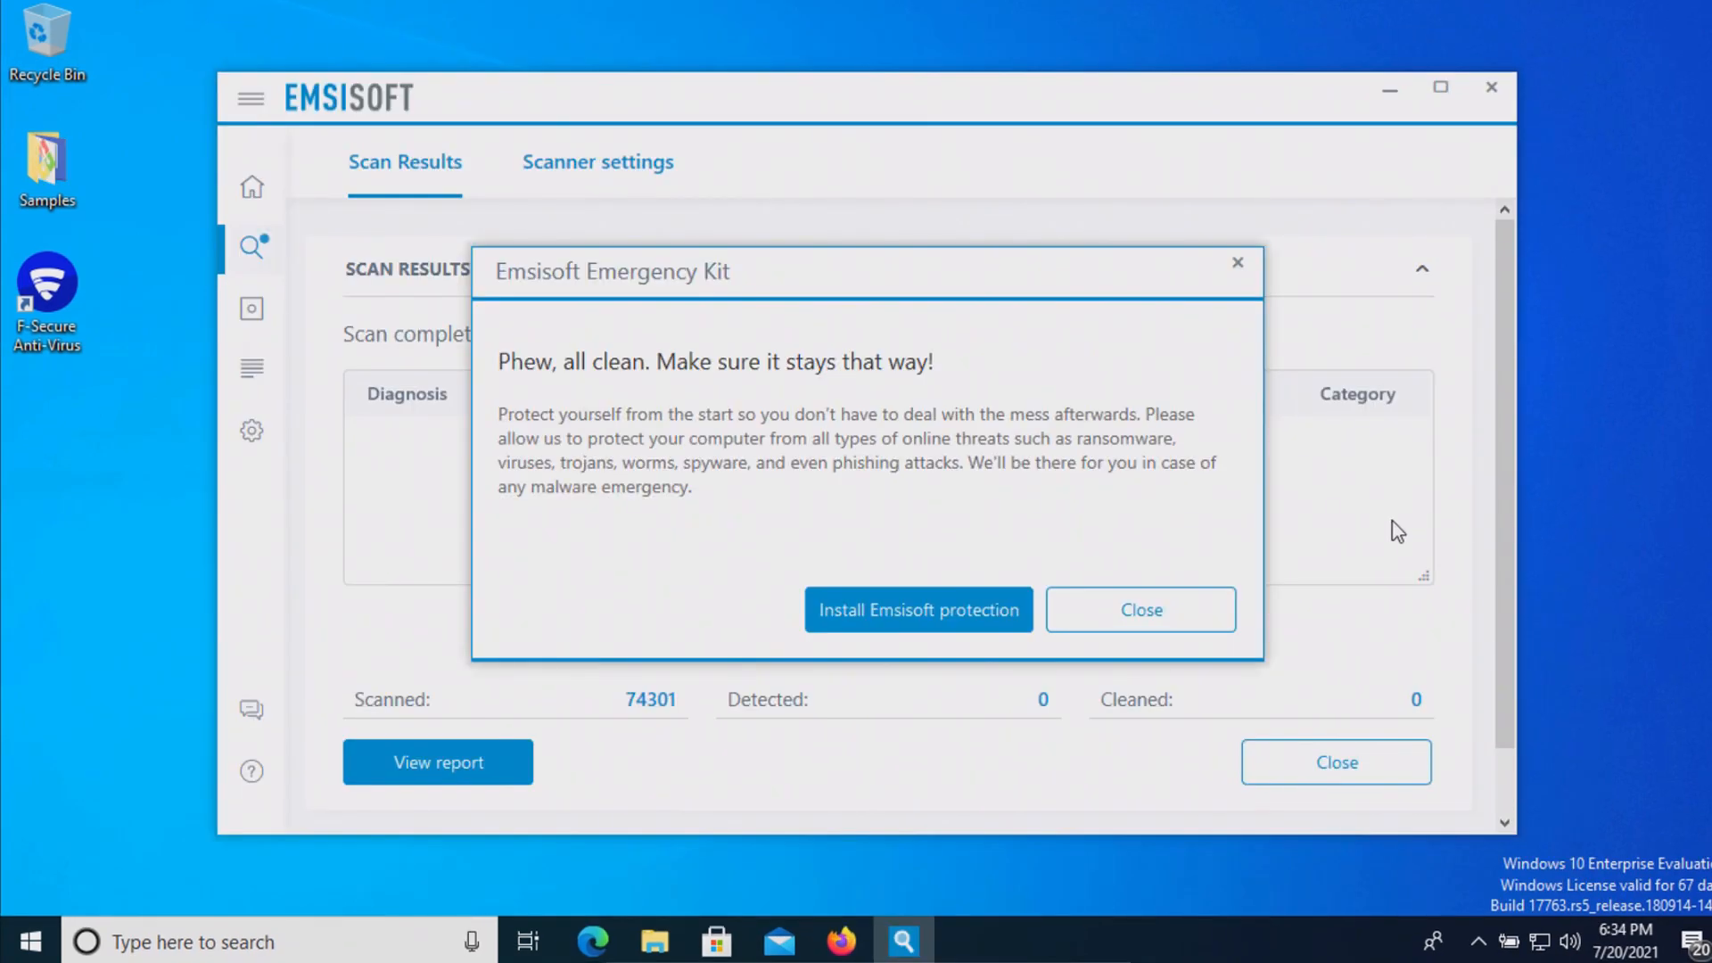
Dismiss Emsisoft's all-clean popup (74,301 items scanned) and close the scan results
left_click(1139, 609)
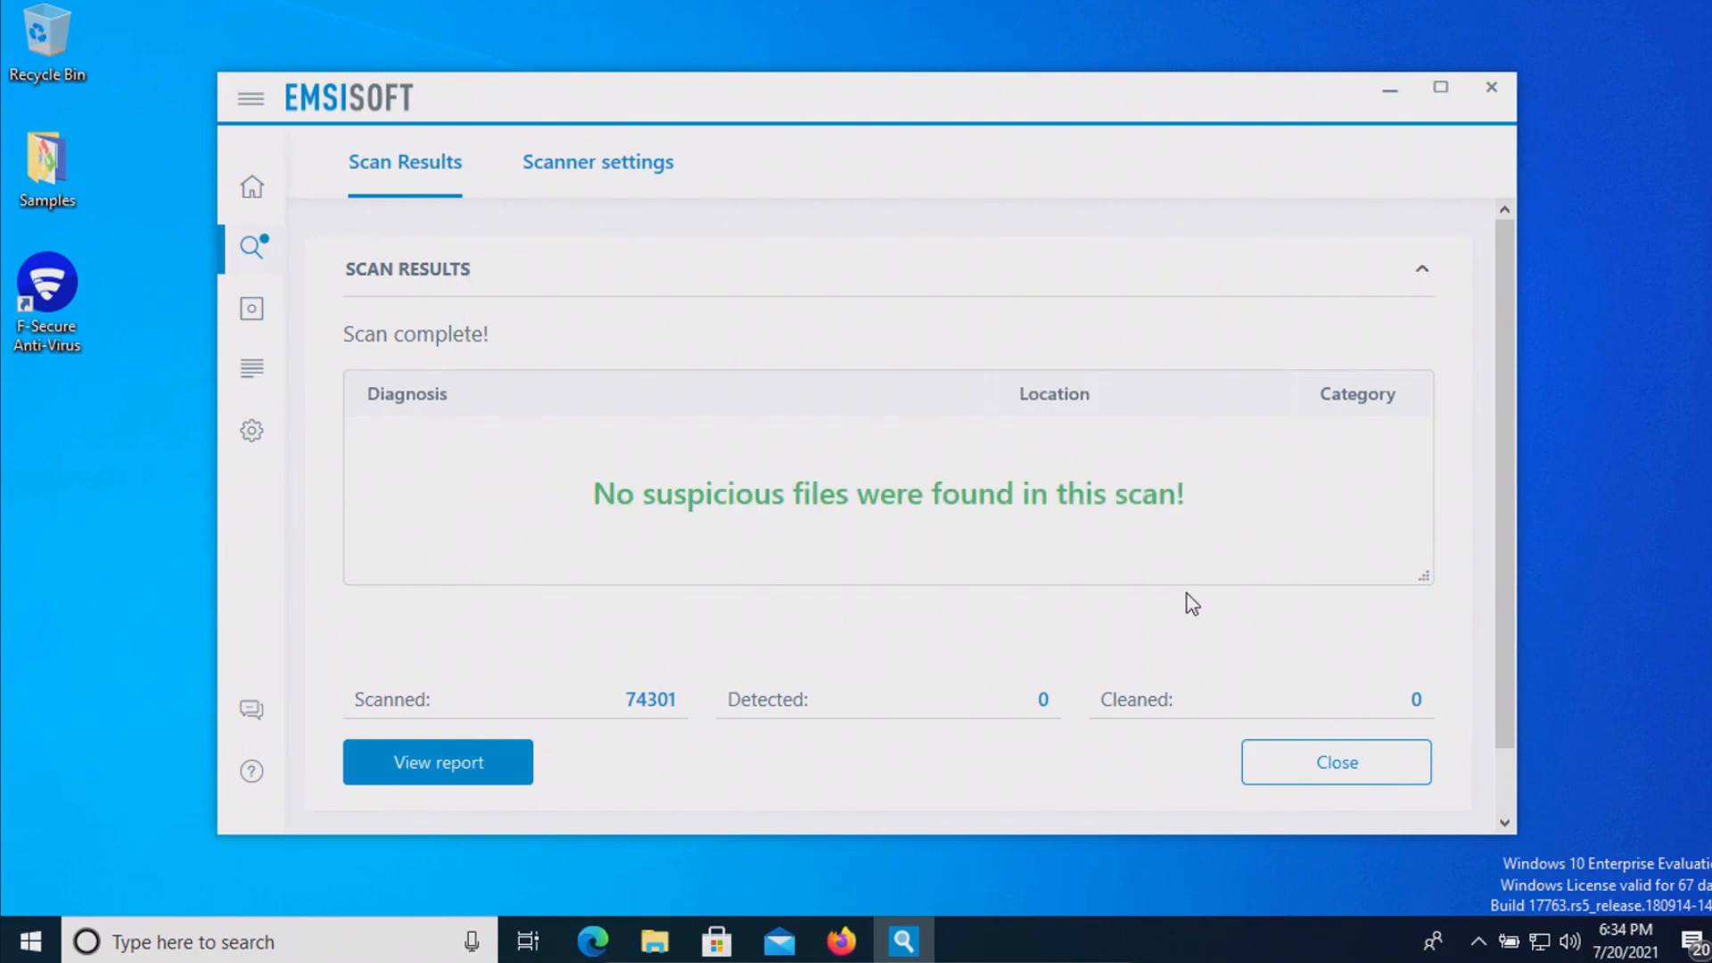
left_click(1334, 761)
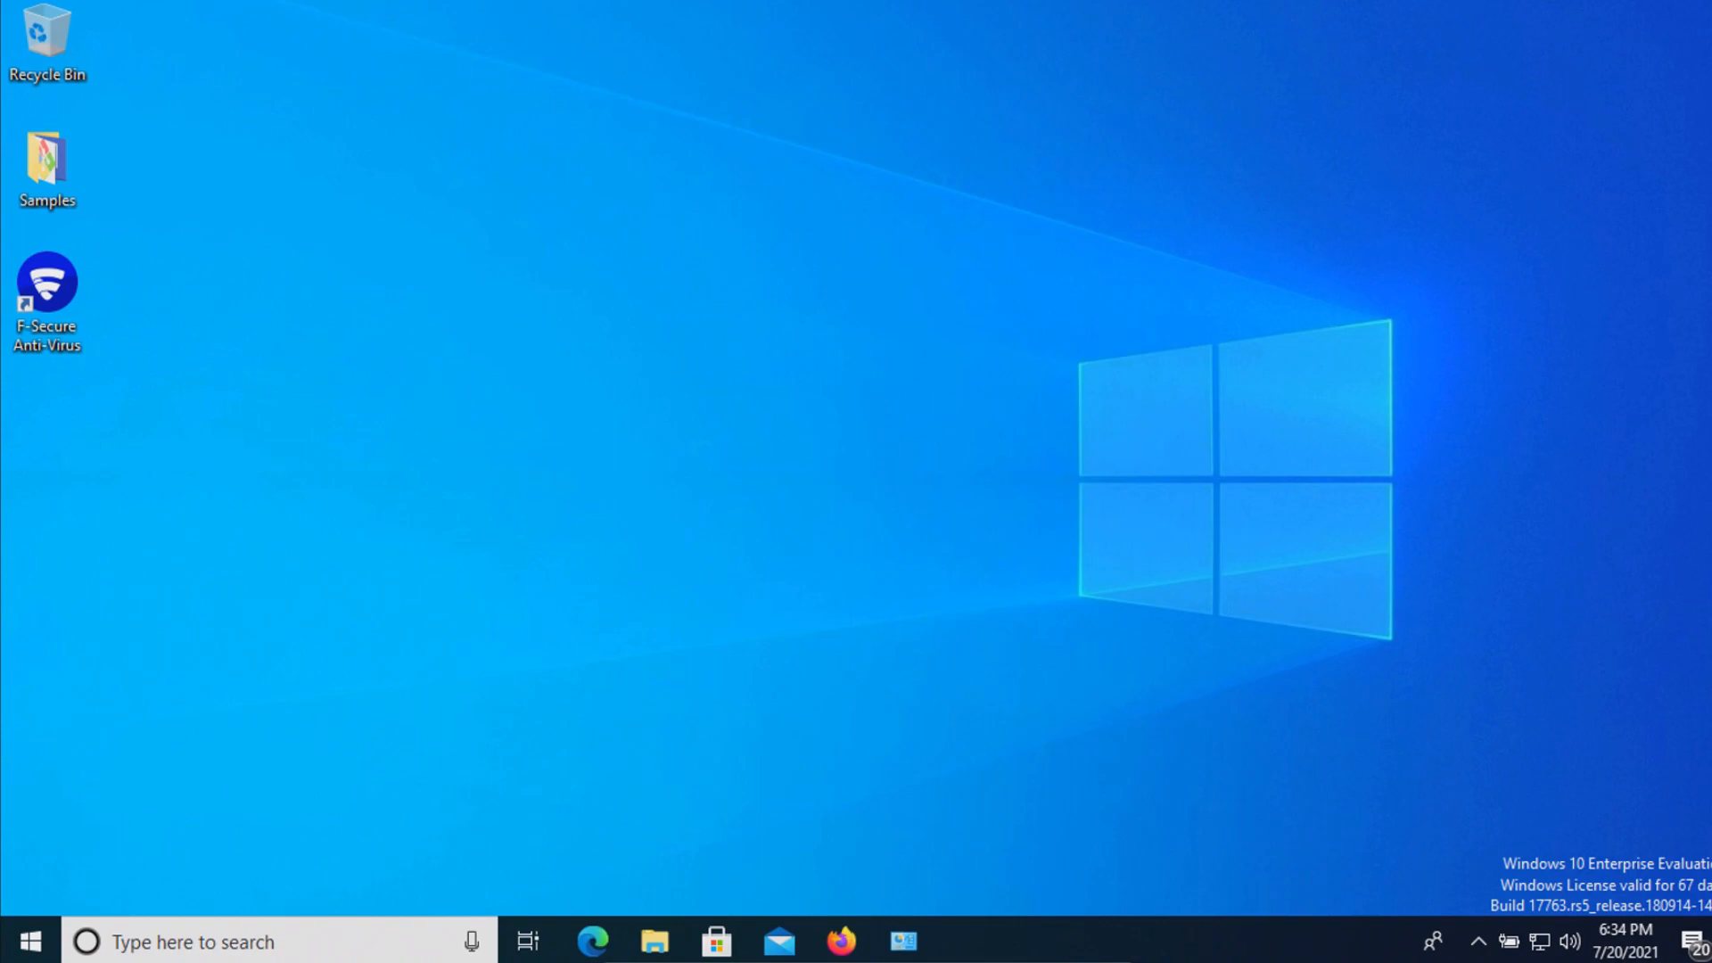
mouse_move(609, 453)
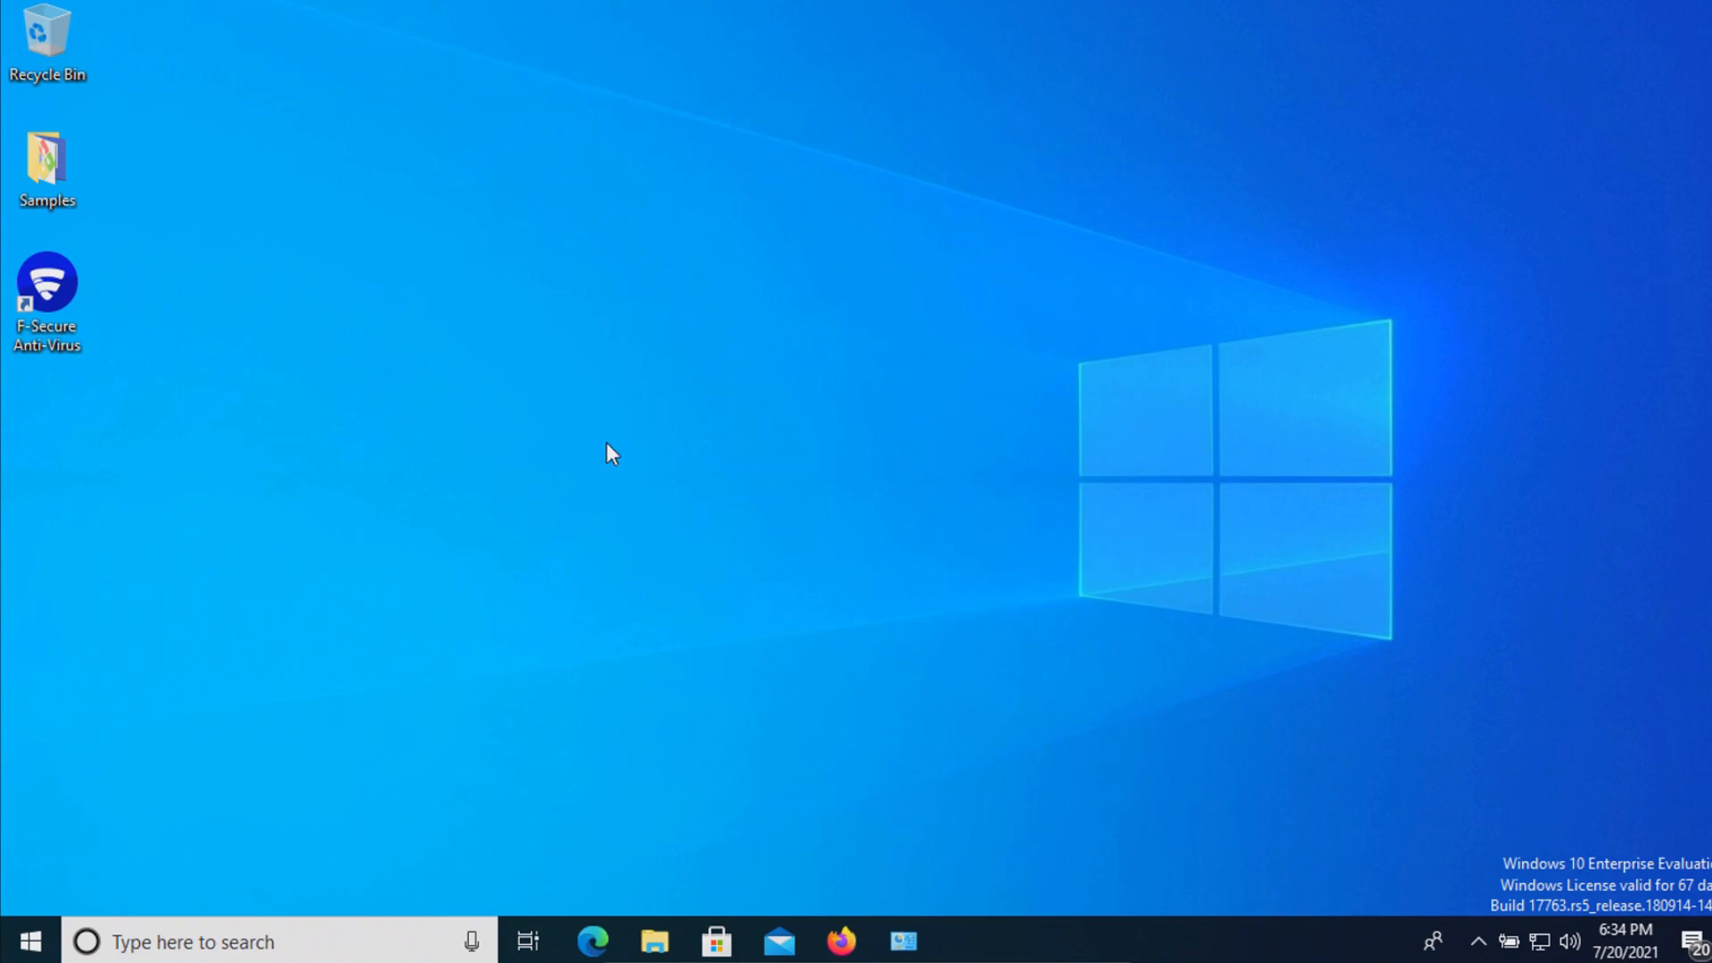
mouse_move(530, 344)
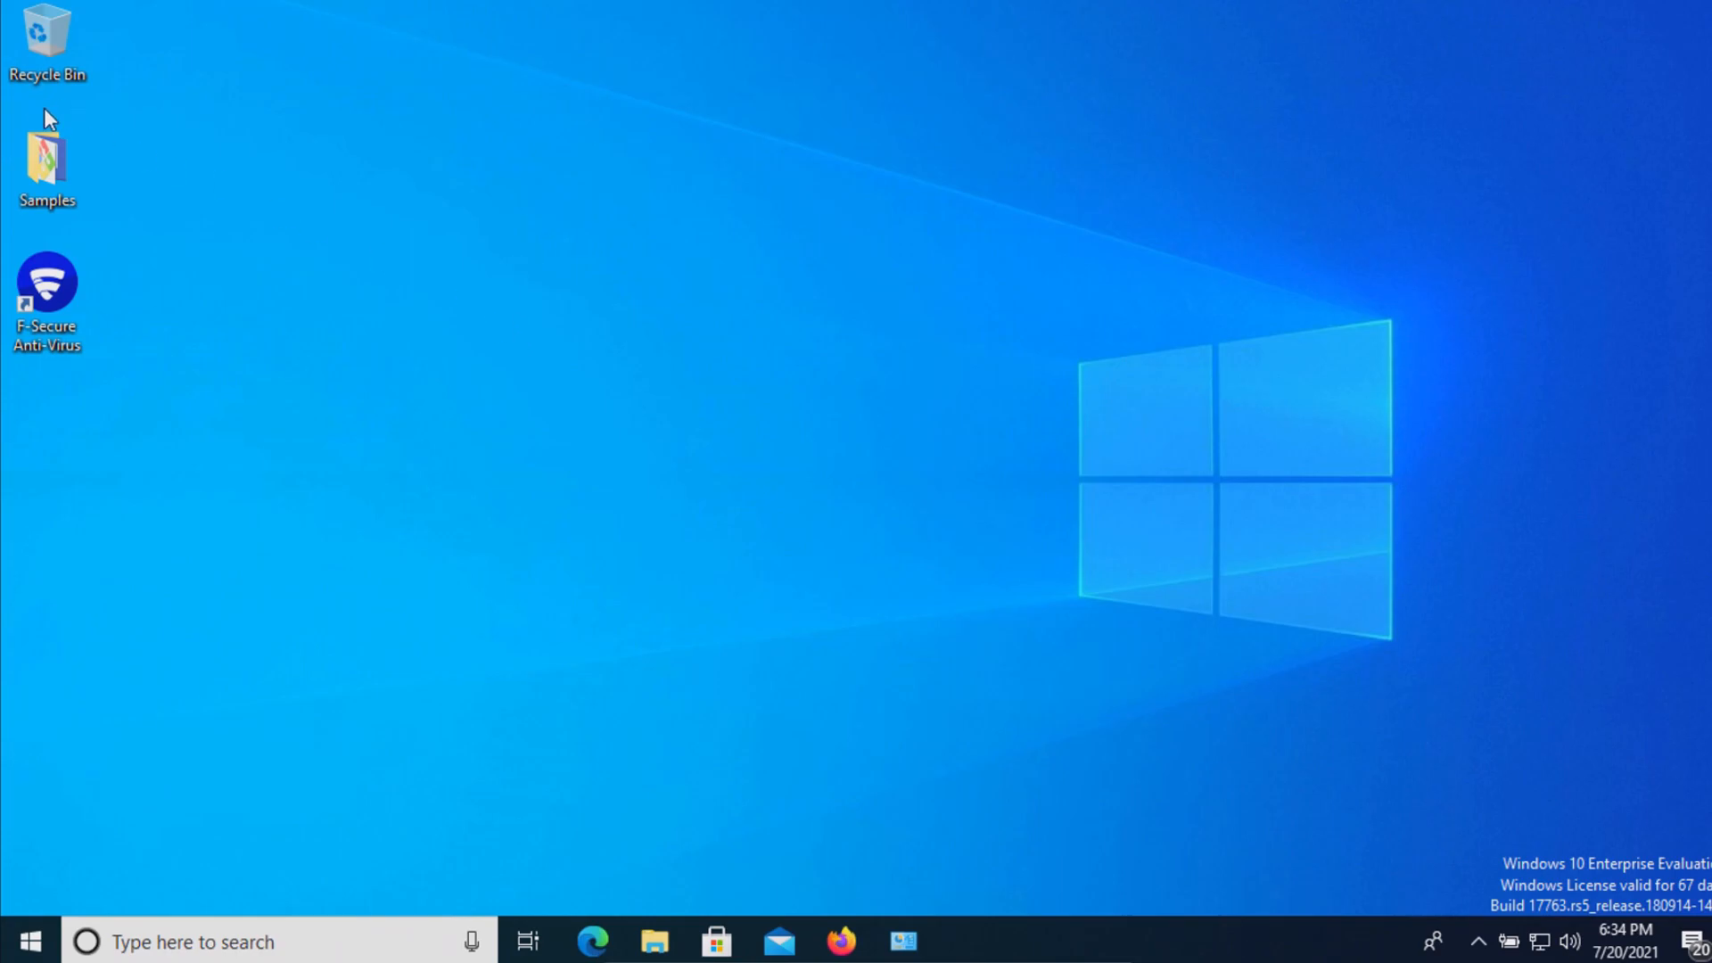
Select the Samples icon on the desktop and open the folder in a file window
left_click(48, 158)
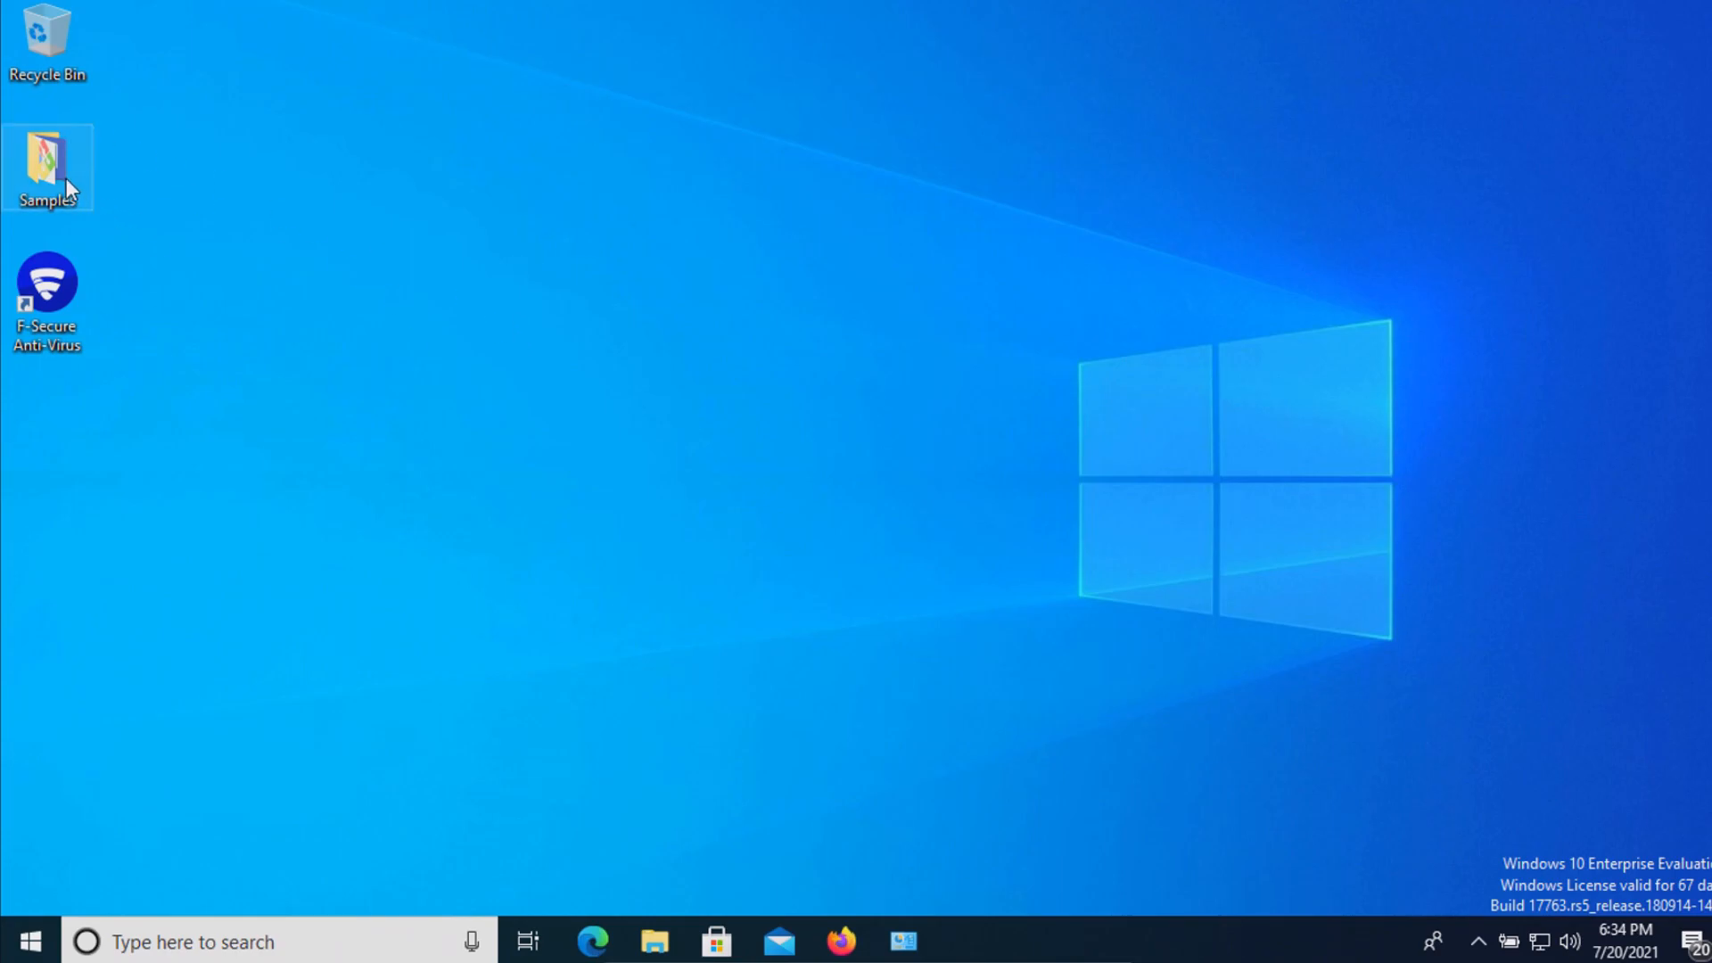
double_click(48, 166)
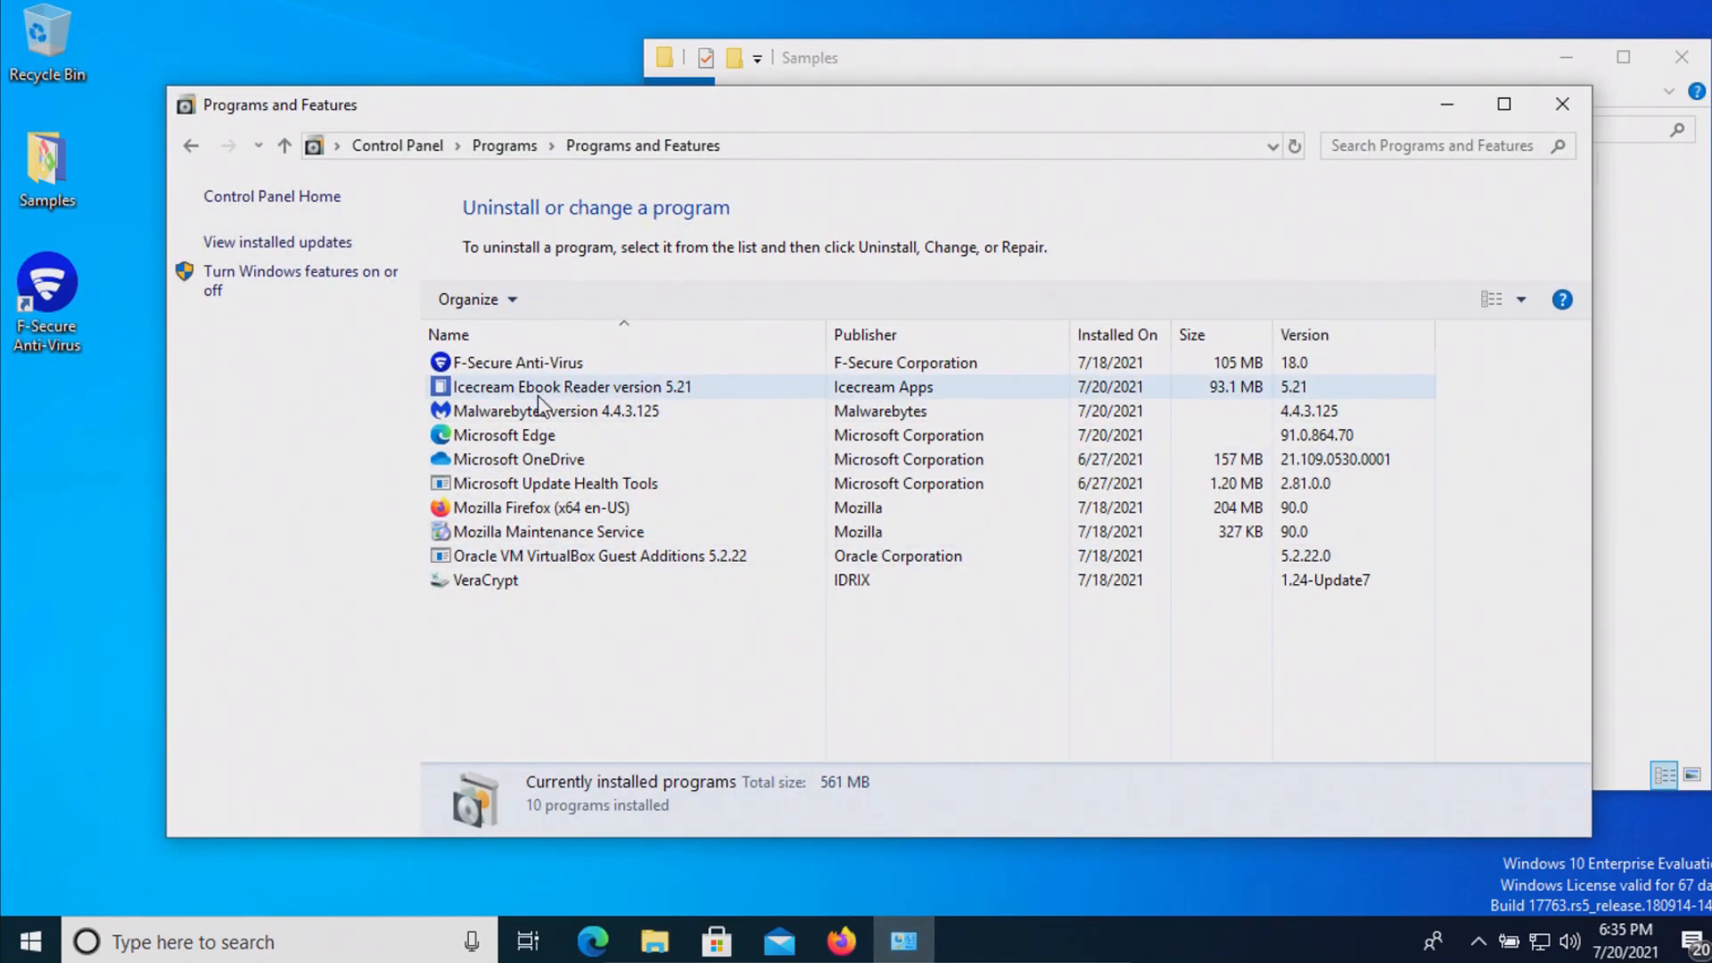
Inspect Icecream Ebook Reader 5.21, installed 7/20/2021, then close Programs and Features
left_click(567, 386)
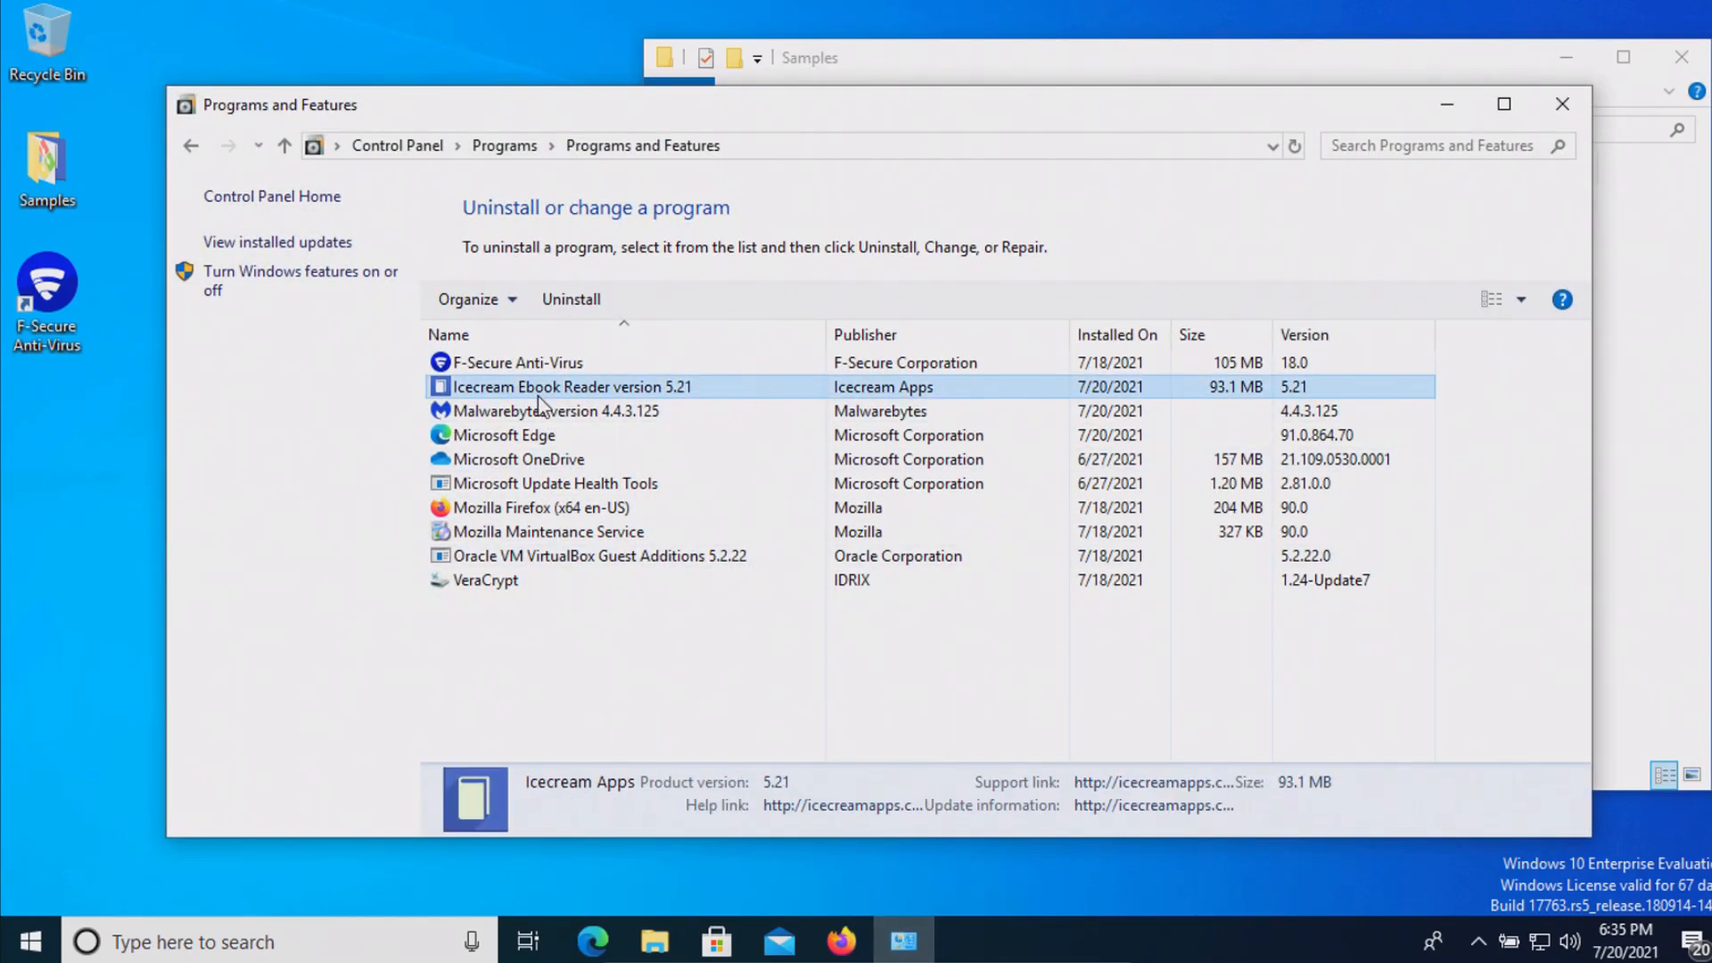
mouse_move(1464, 97)
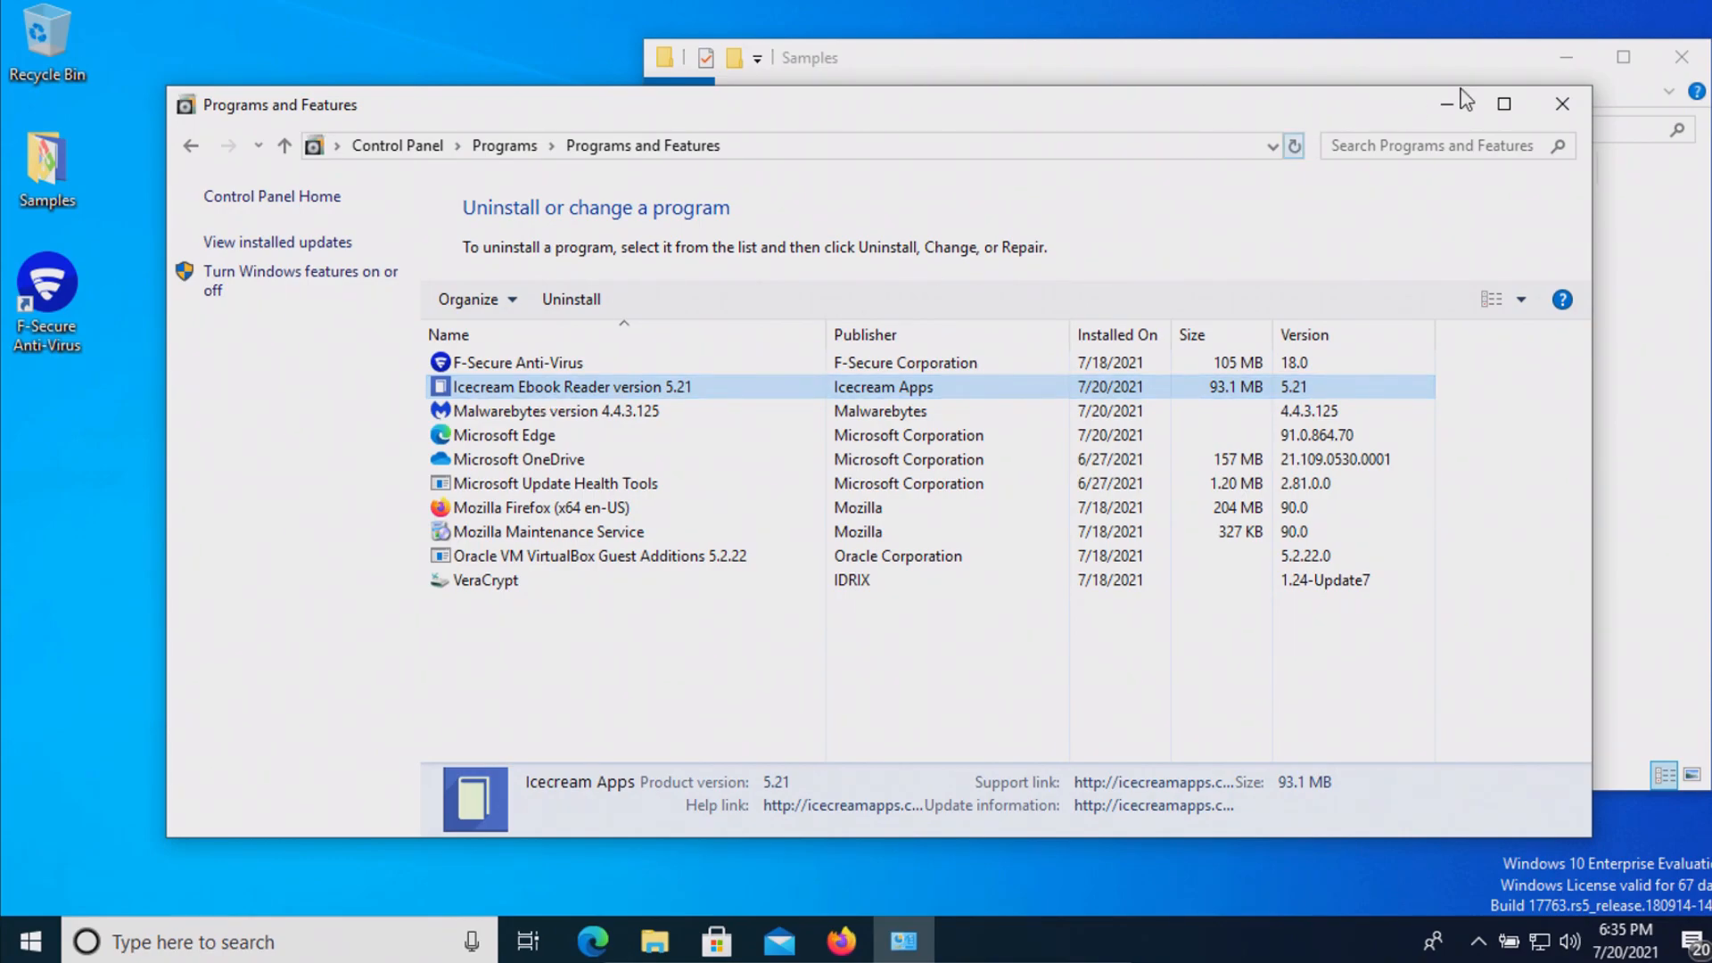
left_click(1561, 104)
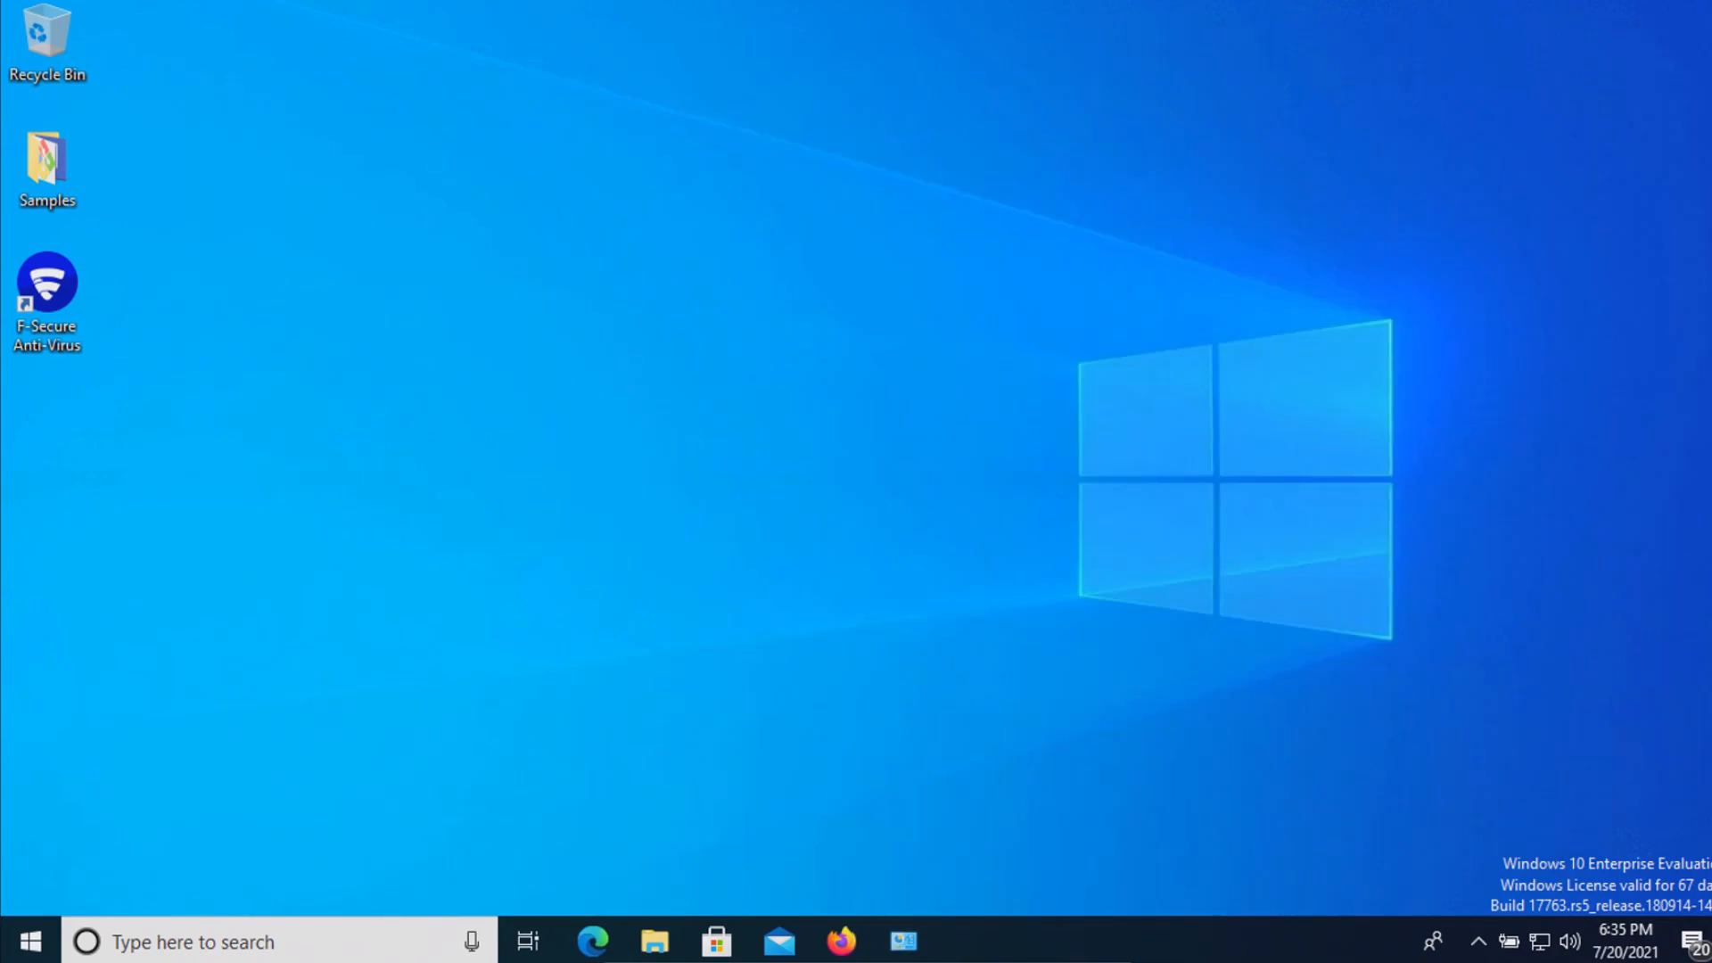